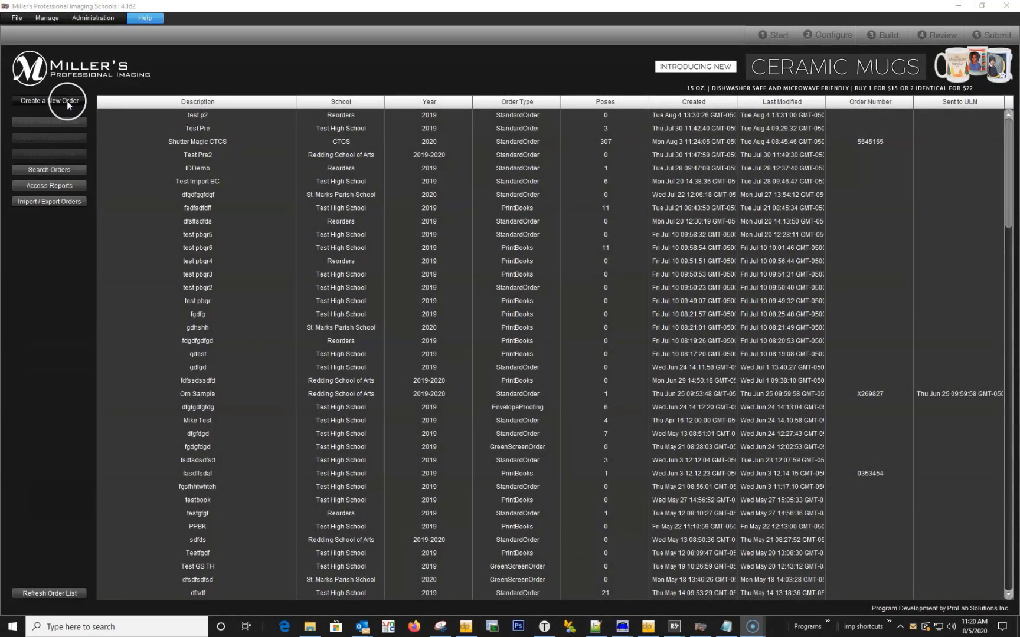
# Create a new order named 'Pre Order Test' and assign it to a school.
pyautogui.click(49, 101)
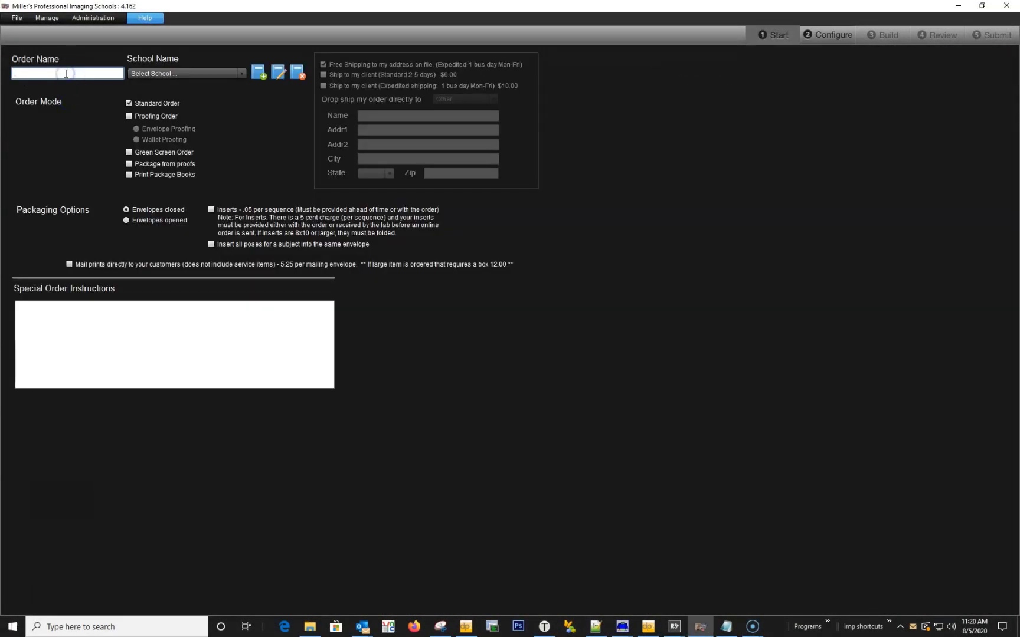
pyautogui.write('Pre Order Test')
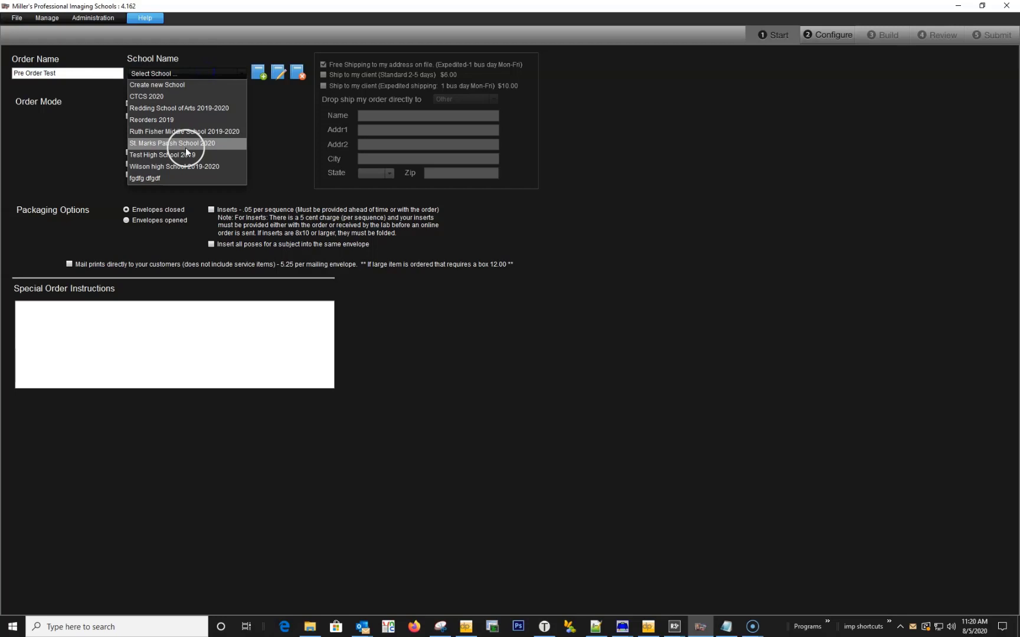
pyautogui.click(161, 154)
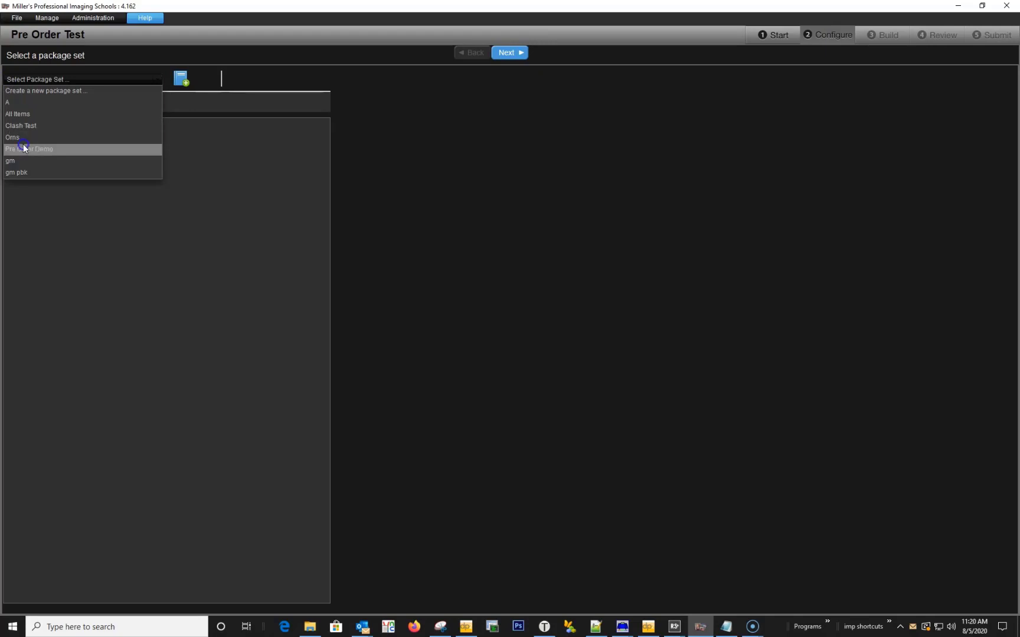
# Choose the Pre Order Demo package set and move past the name and logo options to data import.
pyautogui.click(27, 149)
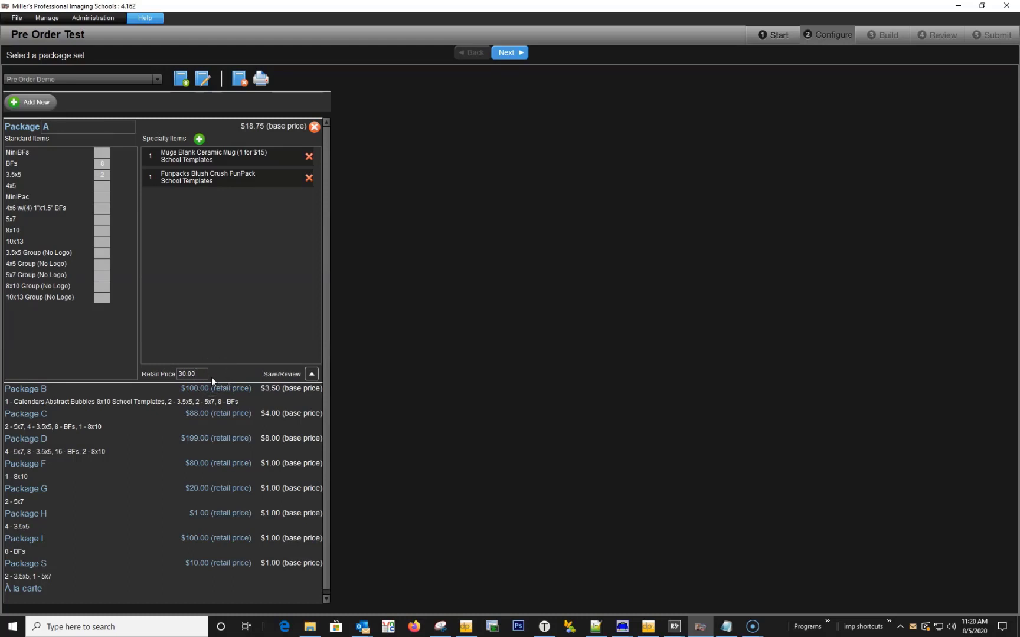
pyautogui.click(509, 52)
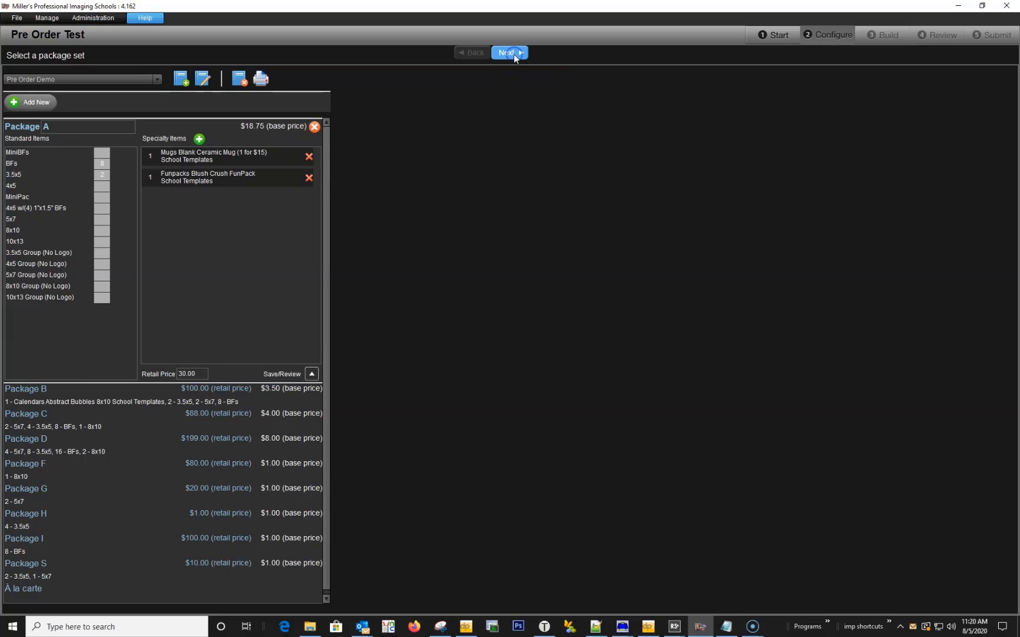
pyautogui.click(506, 53)
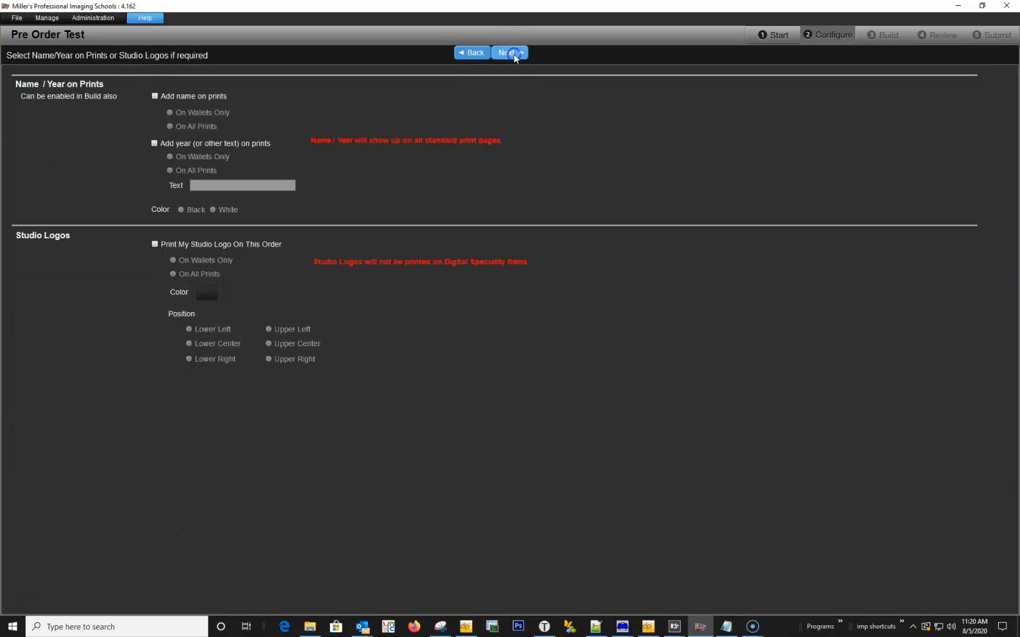
pyautogui.click(508, 53)
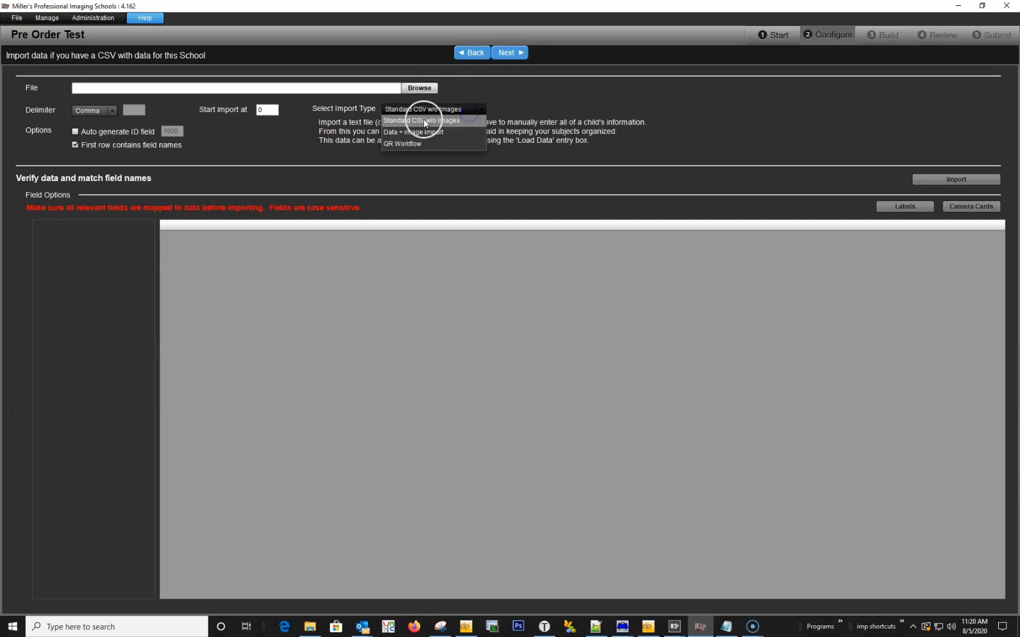
# Import Demo Order Original.csv as Standard CSV without images, loading 70 student records.
pyautogui.click(422, 121)
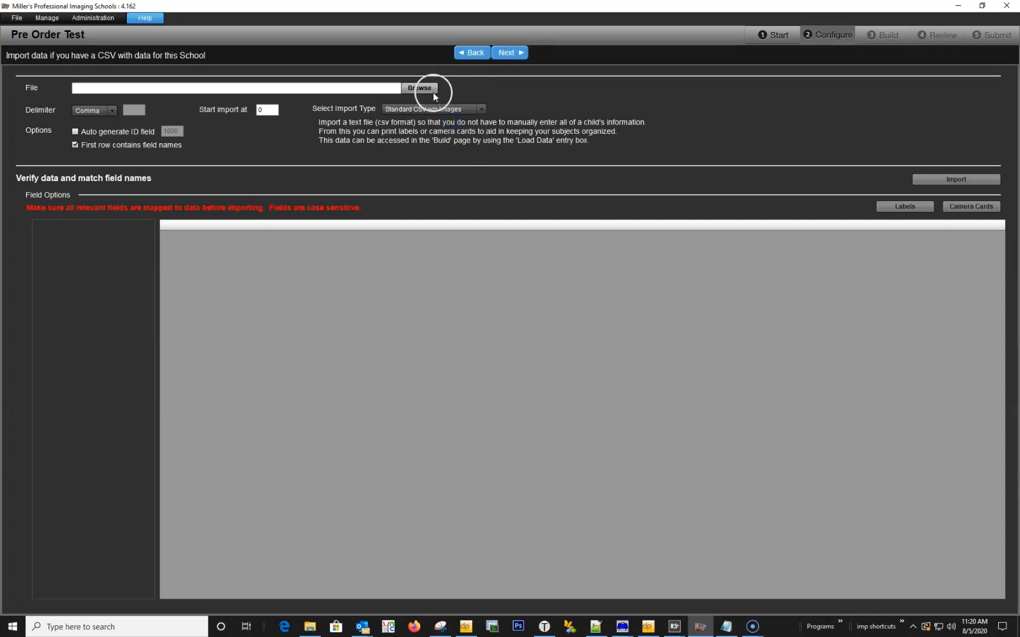
pyautogui.click(420, 88)
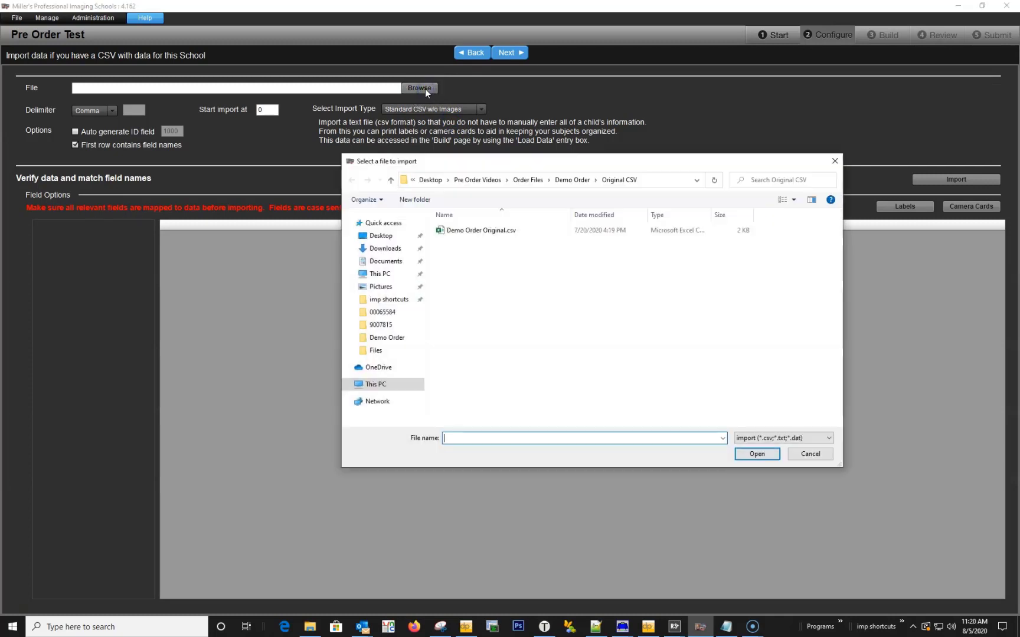
pyautogui.click(809, 453)
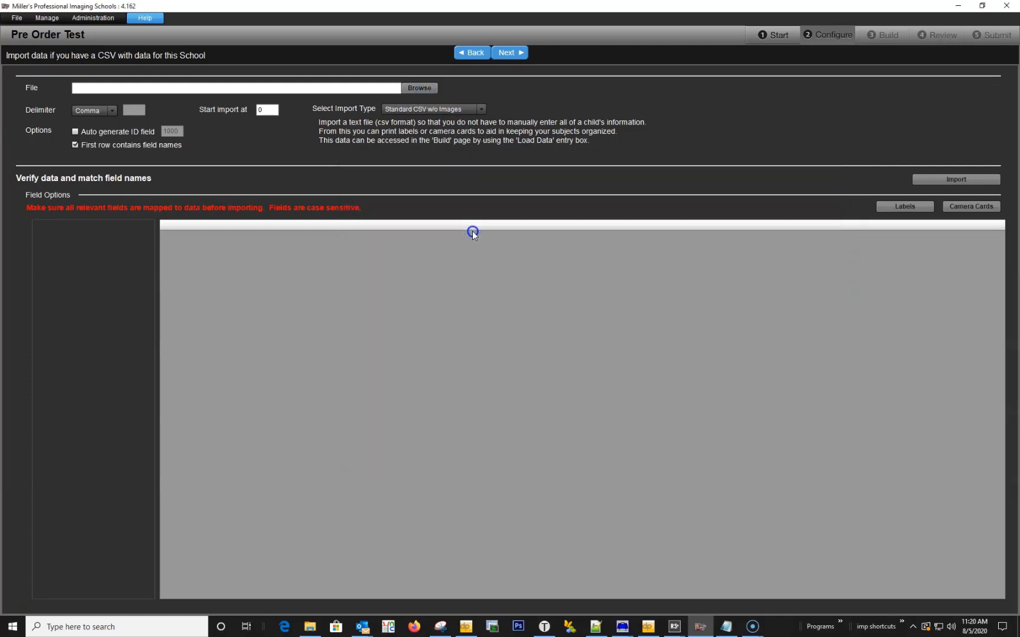
pyautogui.click(419, 88)
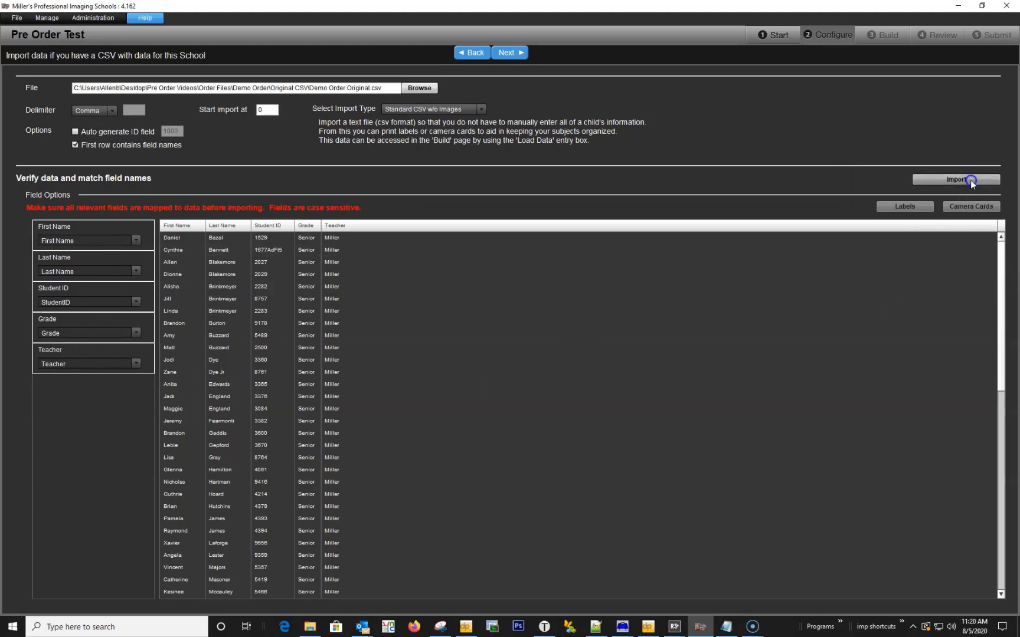
pyautogui.click(956, 179)
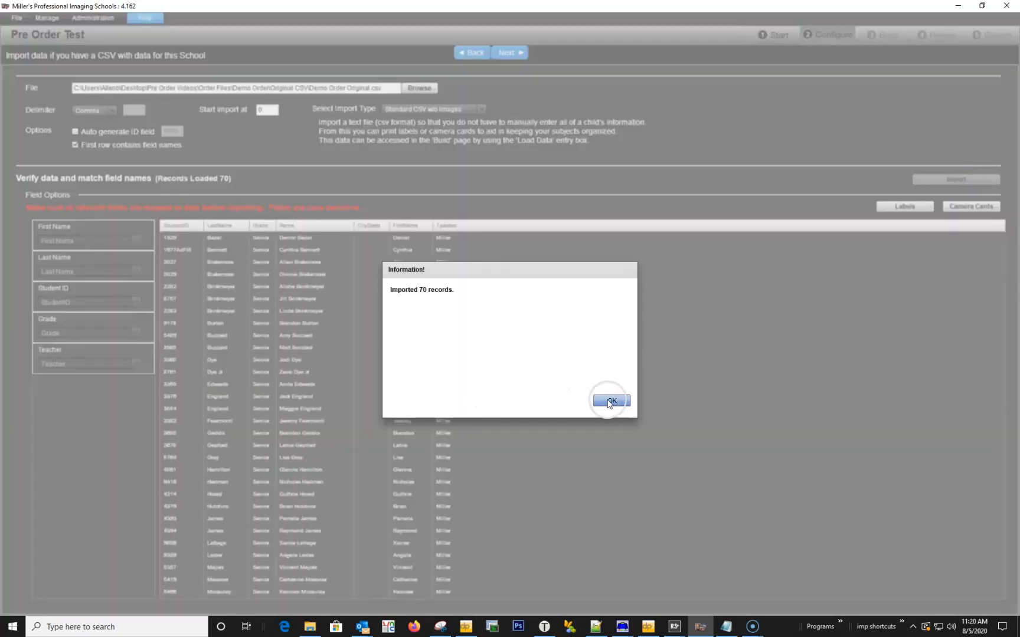
pyautogui.click(610, 400)
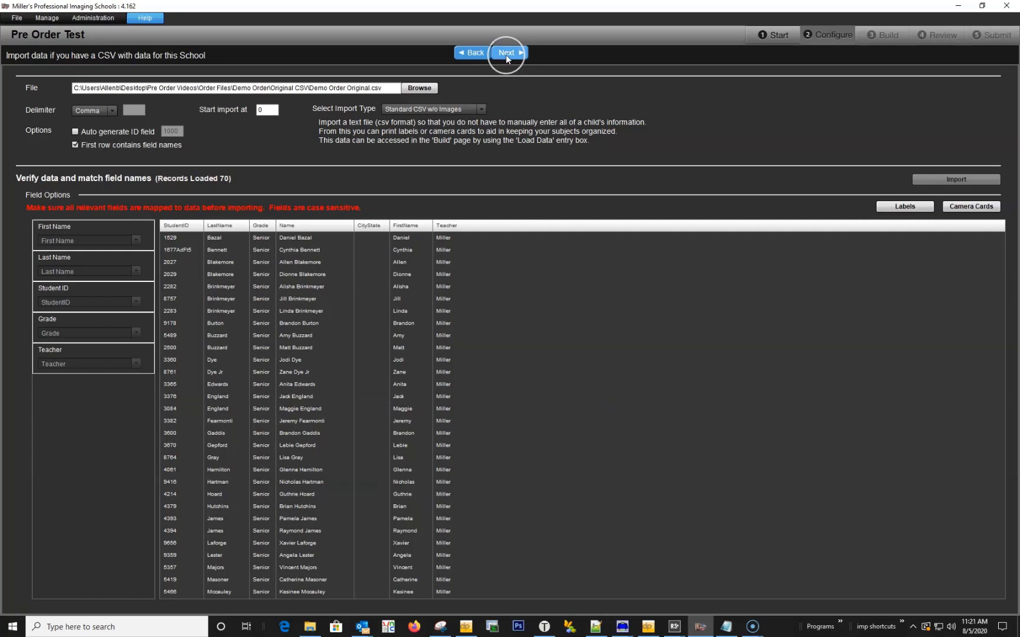
# Create the 'First Time Set UP' pre-order event with Allow Retouch and a retouch retail price.
pyautogui.click(507, 52)
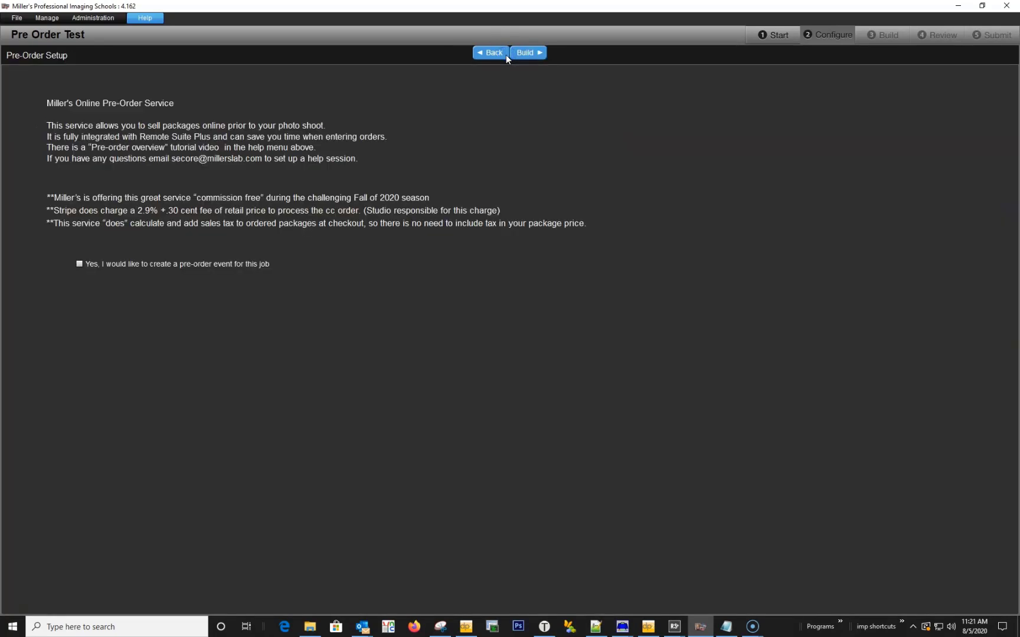
pyautogui.moveTo(187, 223)
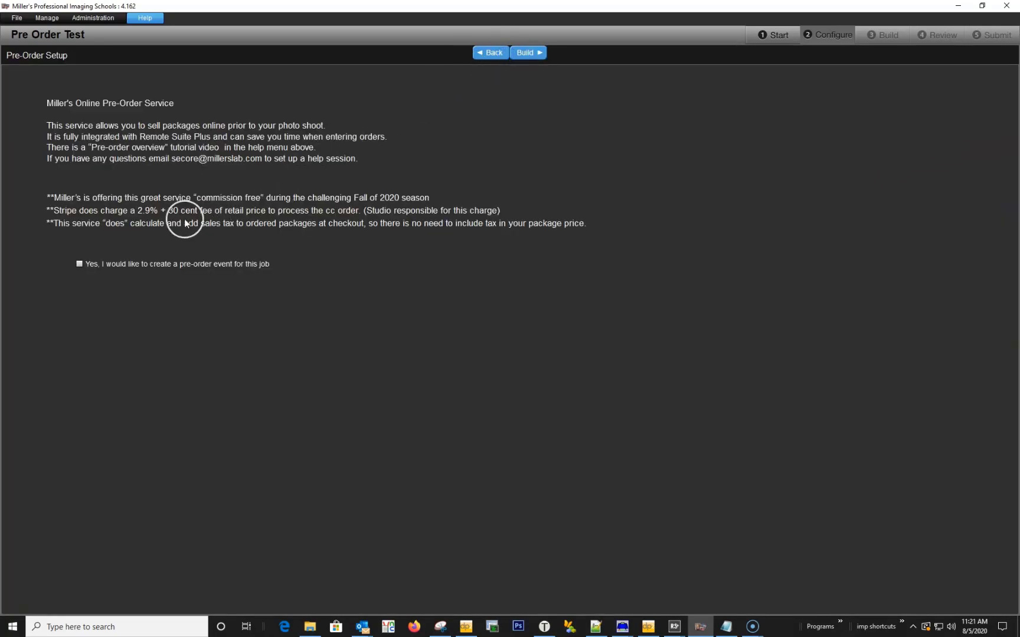
pyautogui.click(79, 263)
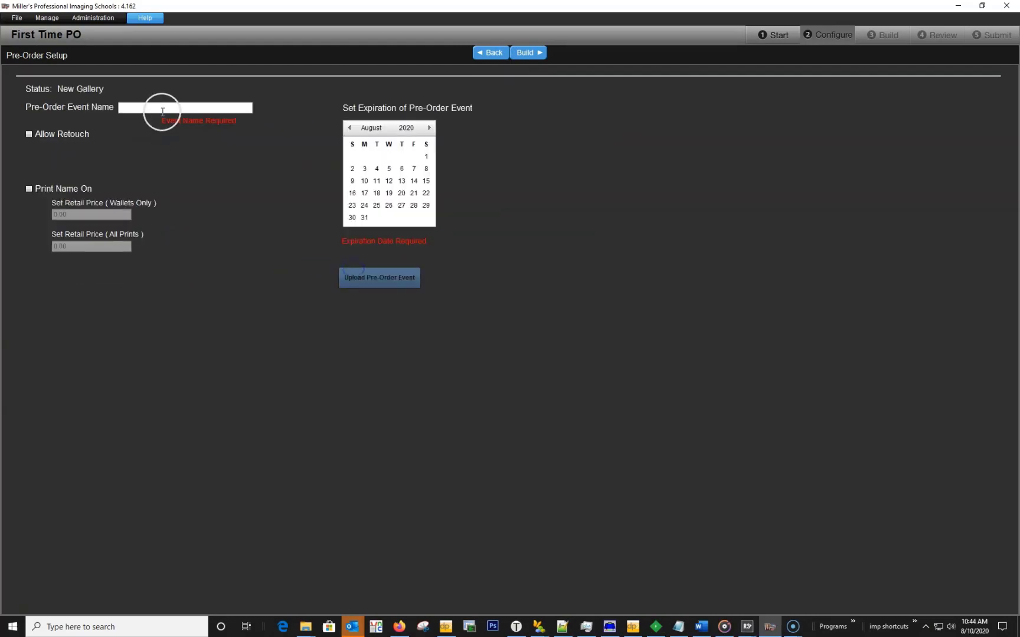
pyautogui.write('First Time Set UP')
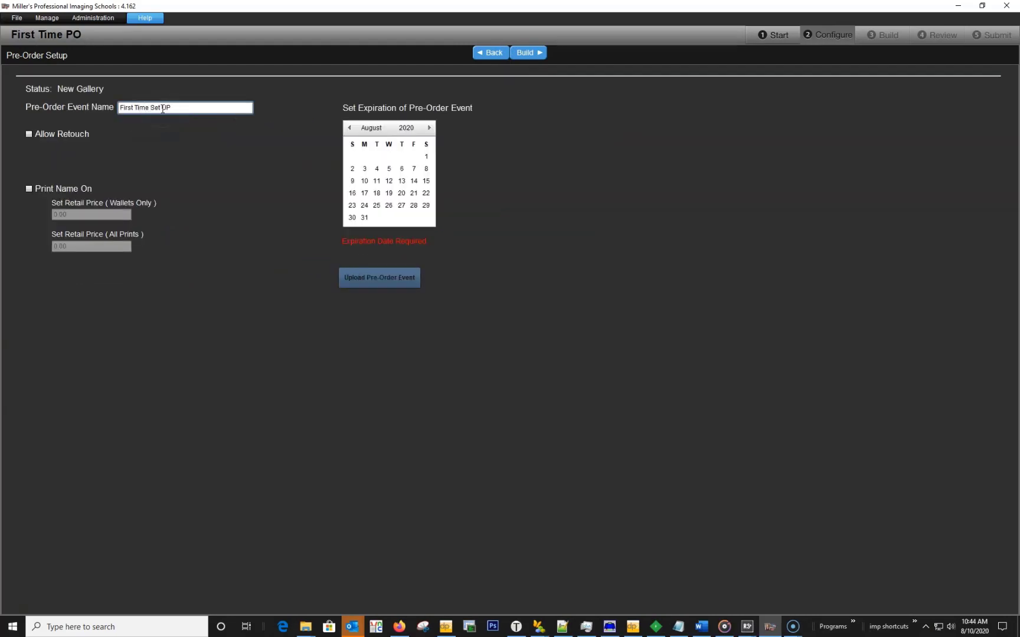
pyautogui.click(29, 134)
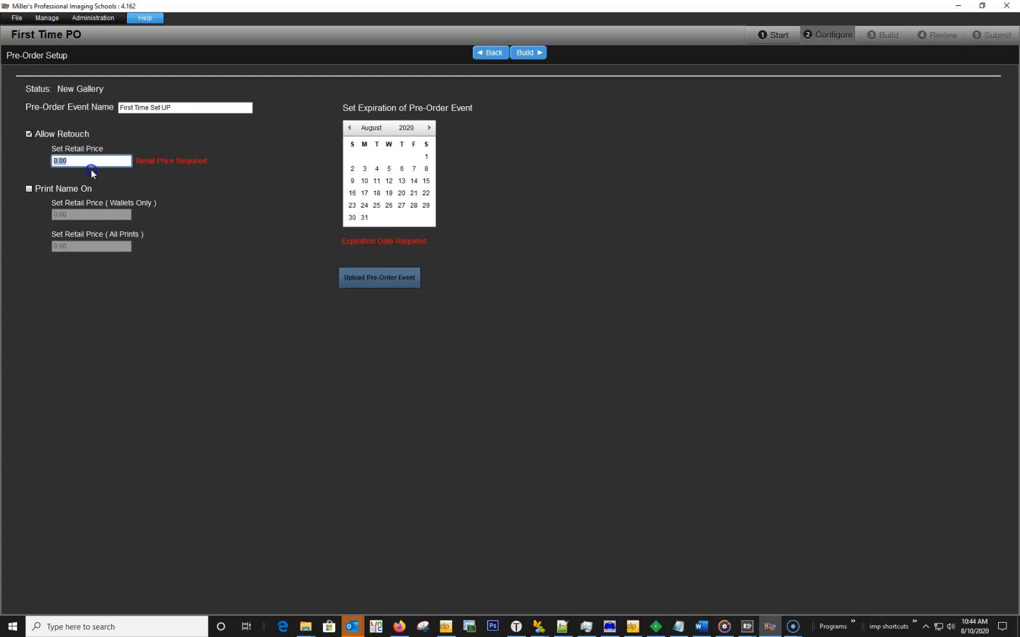
pyautogui.click(28, 189)
pyautogui.write('4')
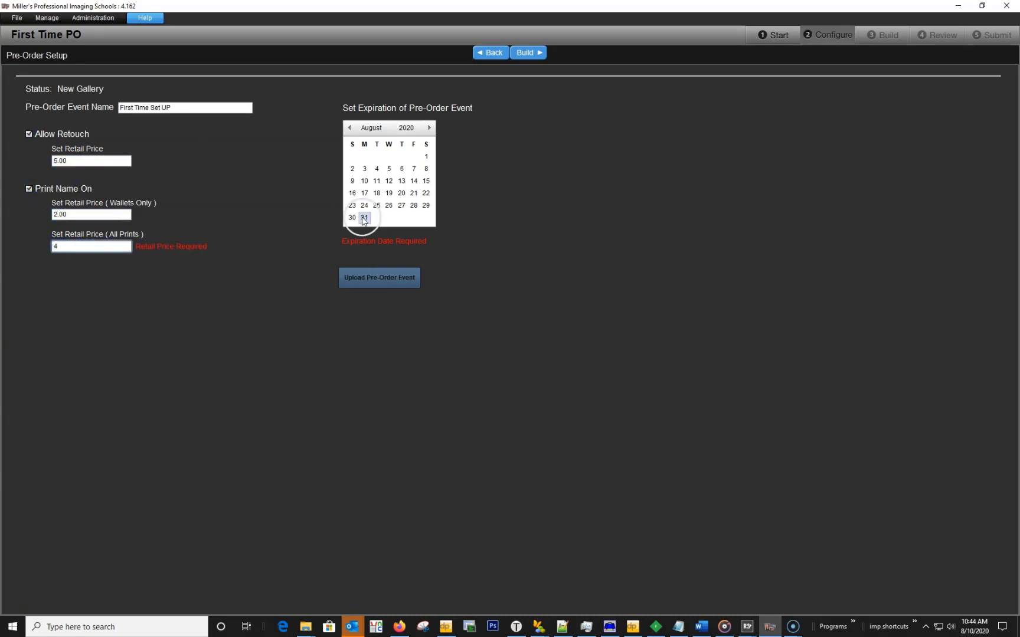
# Set the event to expire August 31 and upload the pre-order event.
pyautogui.click(364, 218)
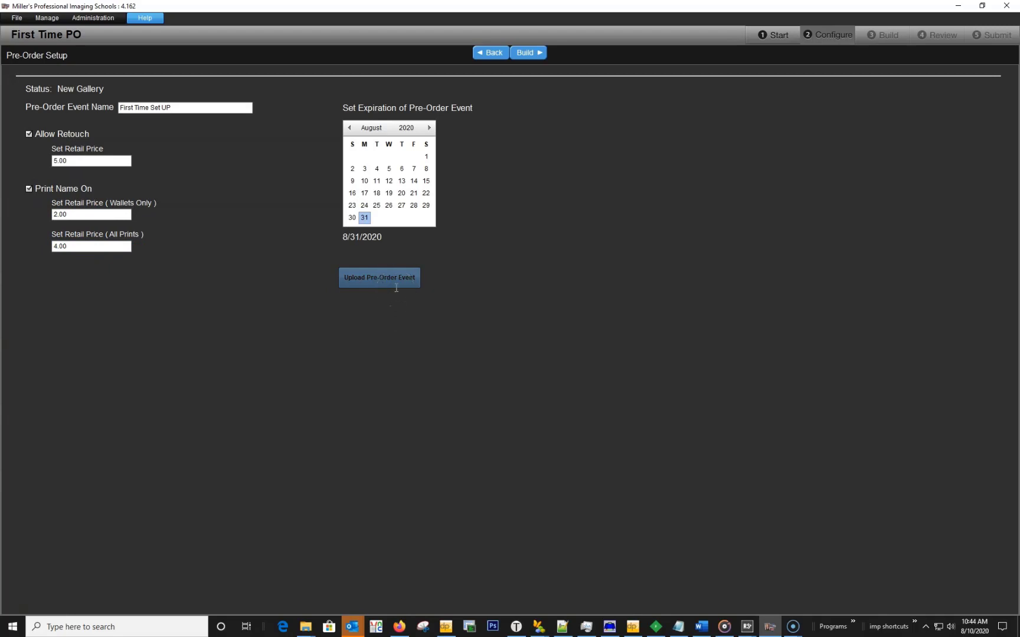
pyautogui.click(378, 278)
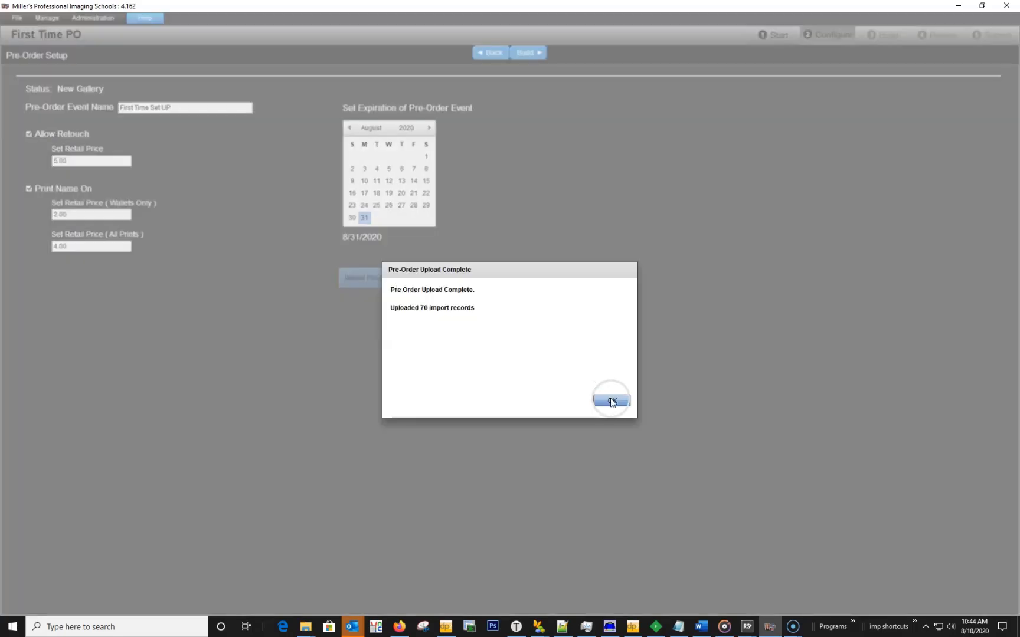
pyautogui.click(610, 399)
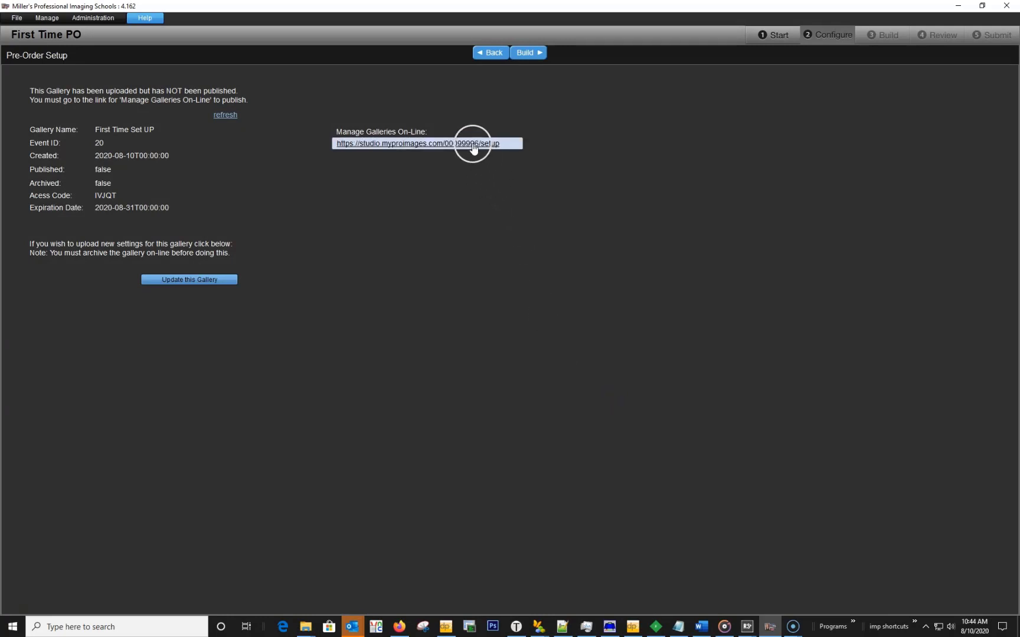
# Follow the Manage Galleries On-Line link to the marketplace account setup form.
pyautogui.click(416, 144)
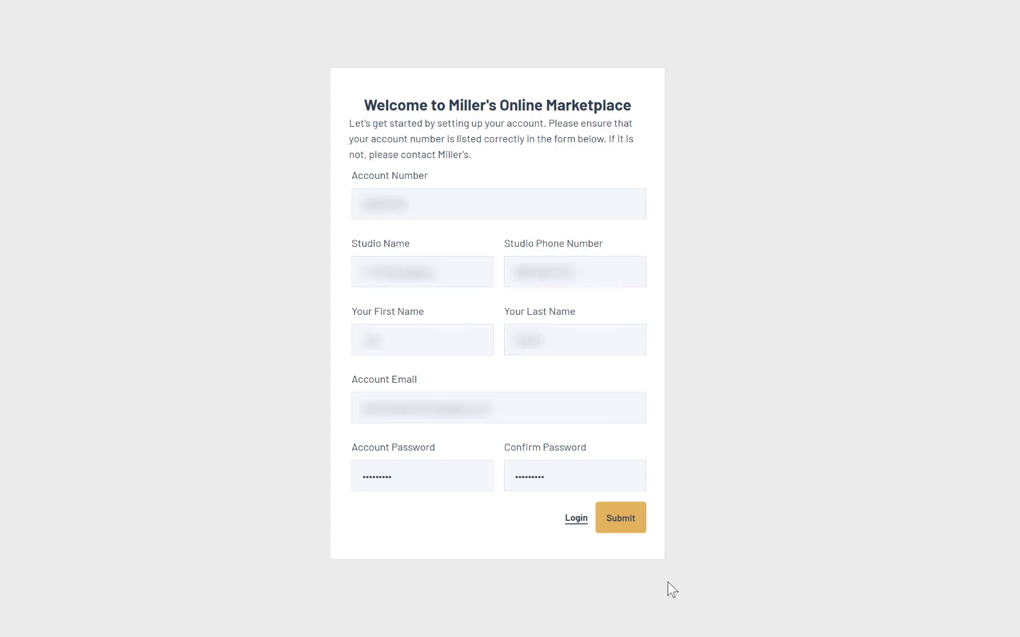
# Submit the studio account setup form, then log in to reach the Welcome dashboard.
pyautogui.click(619, 518)
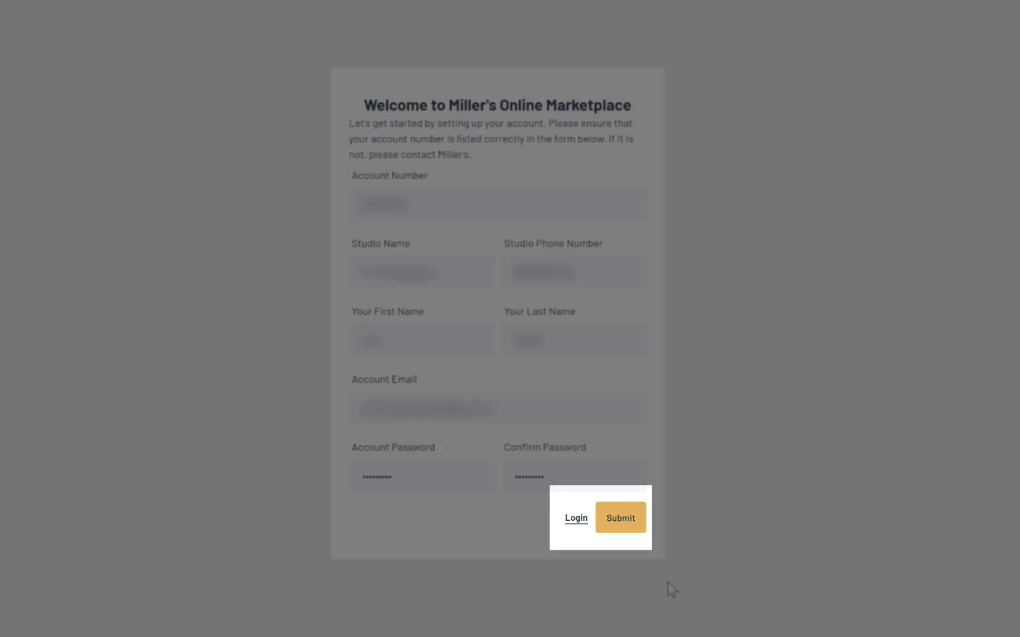
pyautogui.moveTo(620, 518)
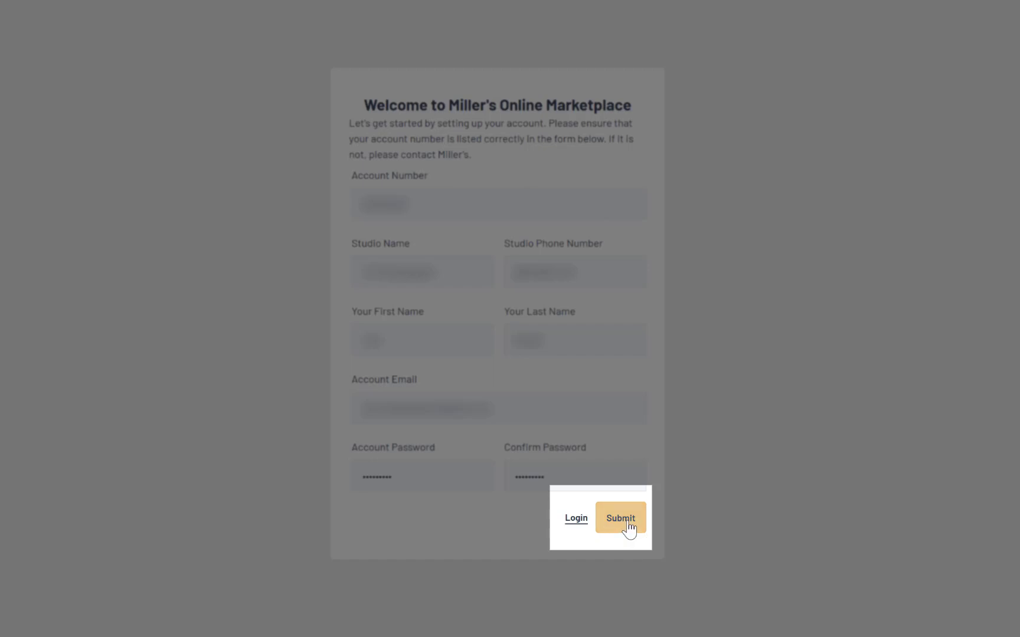
pyautogui.click(619, 518)
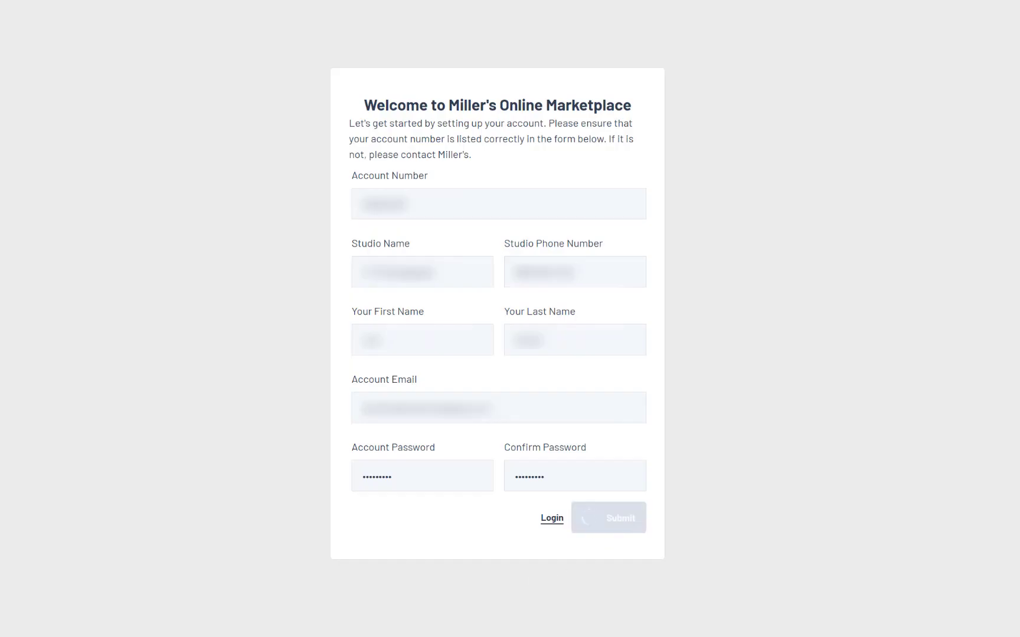
pyautogui.click(607, 517)
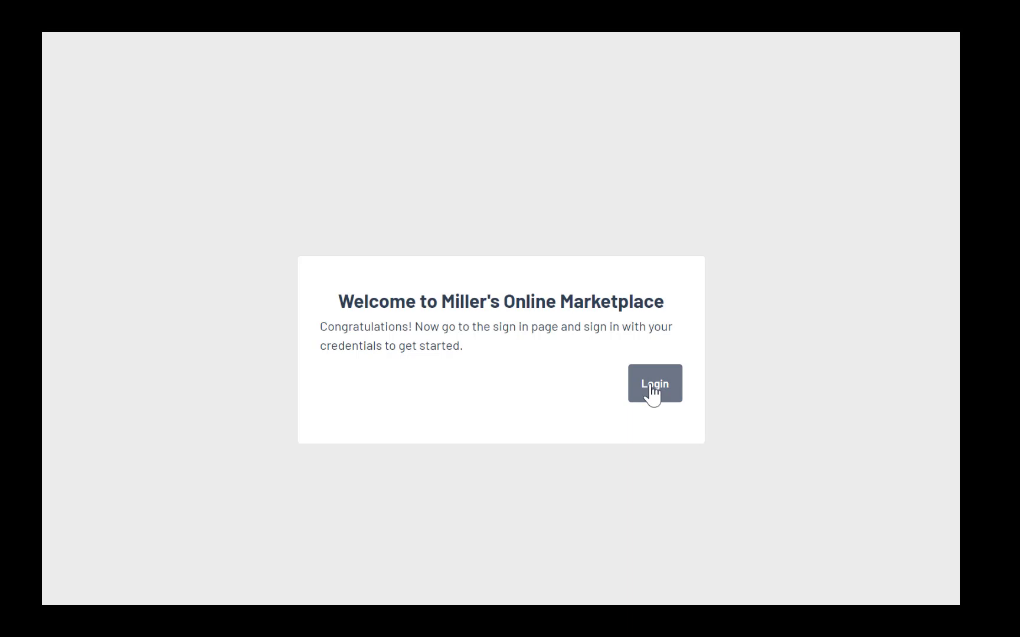
pyautogui.click(655, 383)
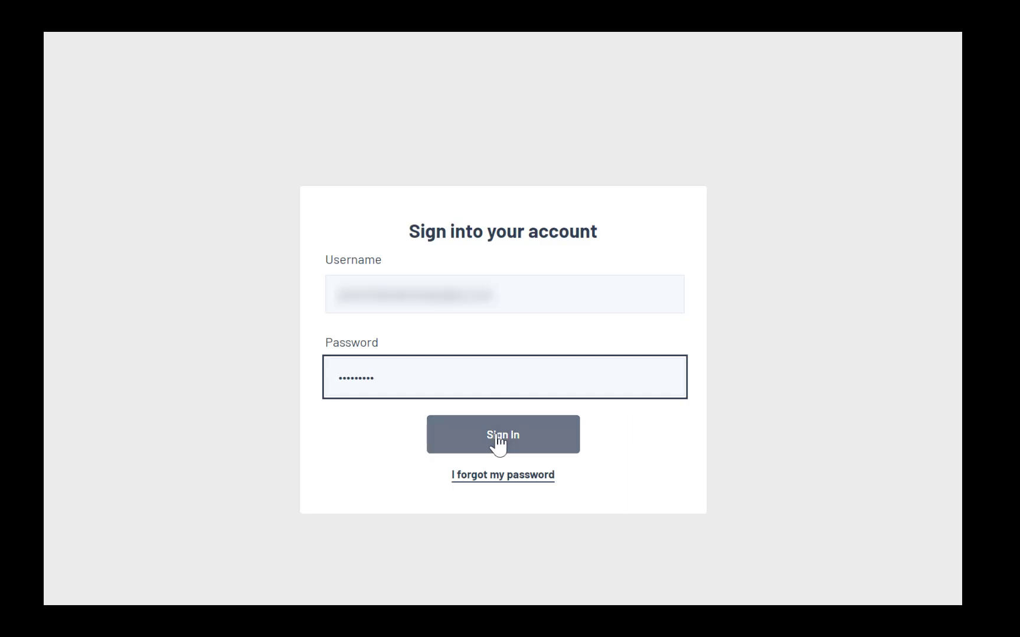
pyautogui.click(502, 434)
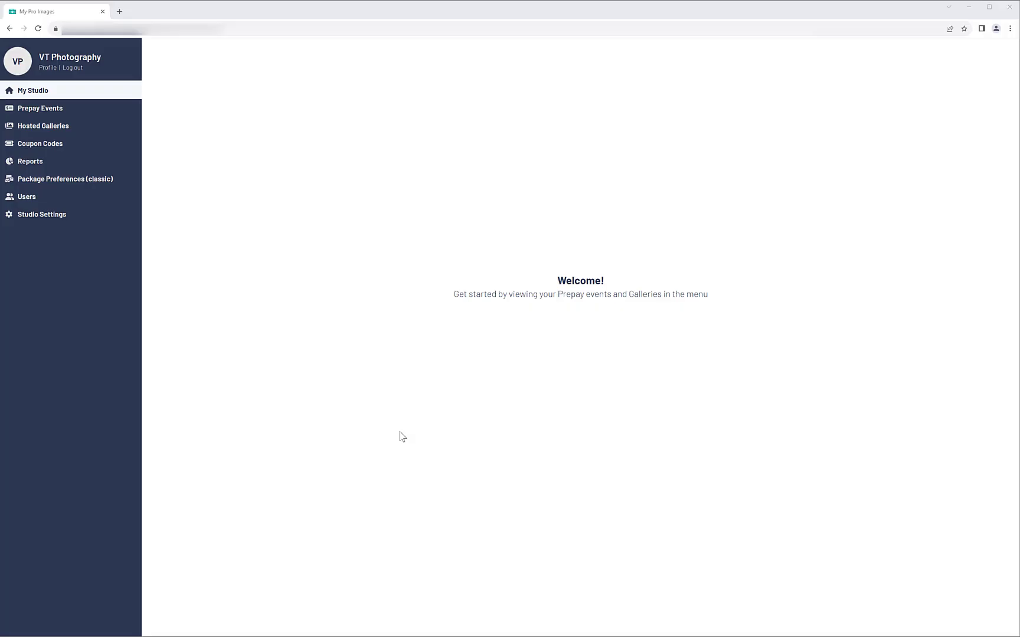
pyautogui.moveTo(386, 396)
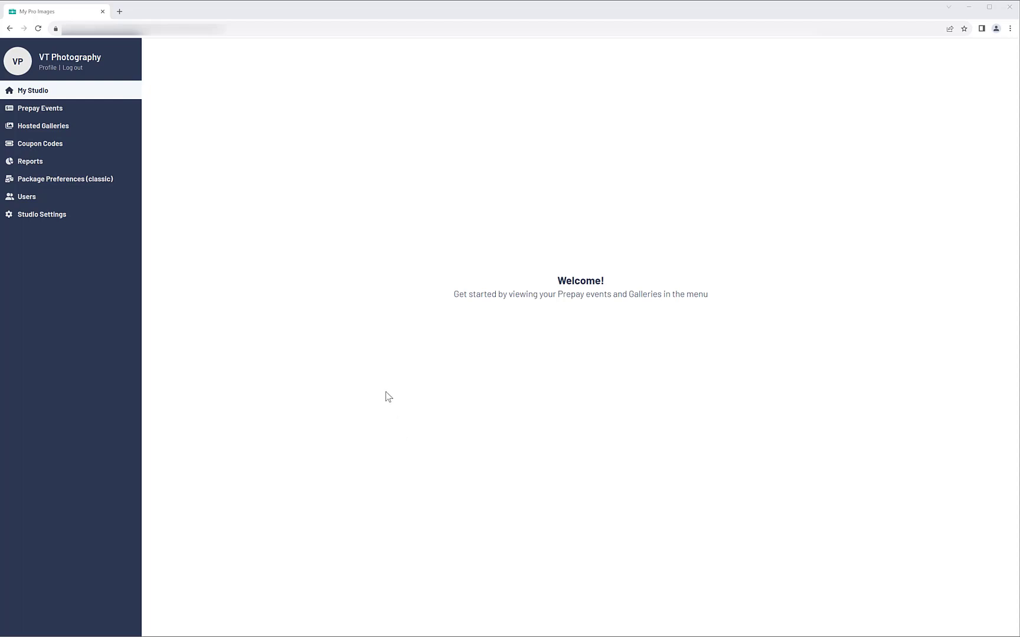
pyautogui.moveTo(42, 214)
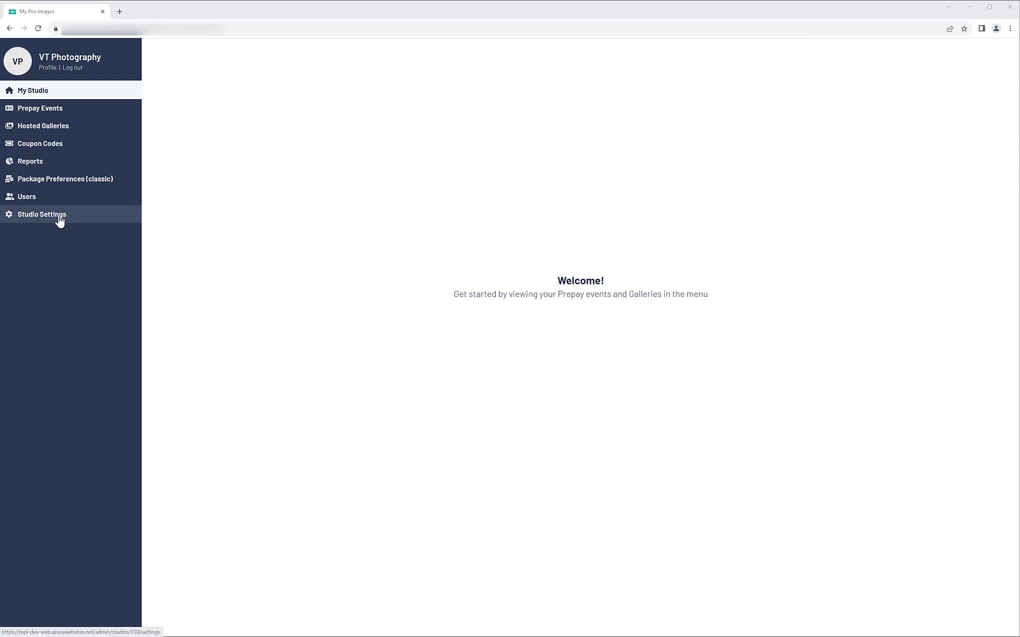
# Open Studio Settings and show the Stripe payment configuration info notice.
pyautogui.click(42, 214)
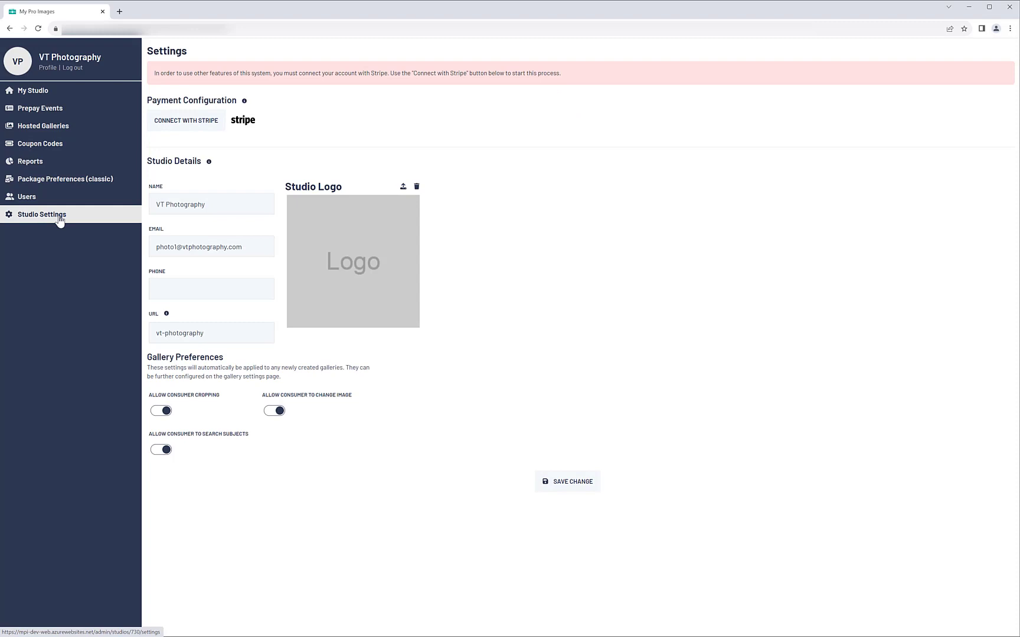
pyautogui.moveTo(356, 278)
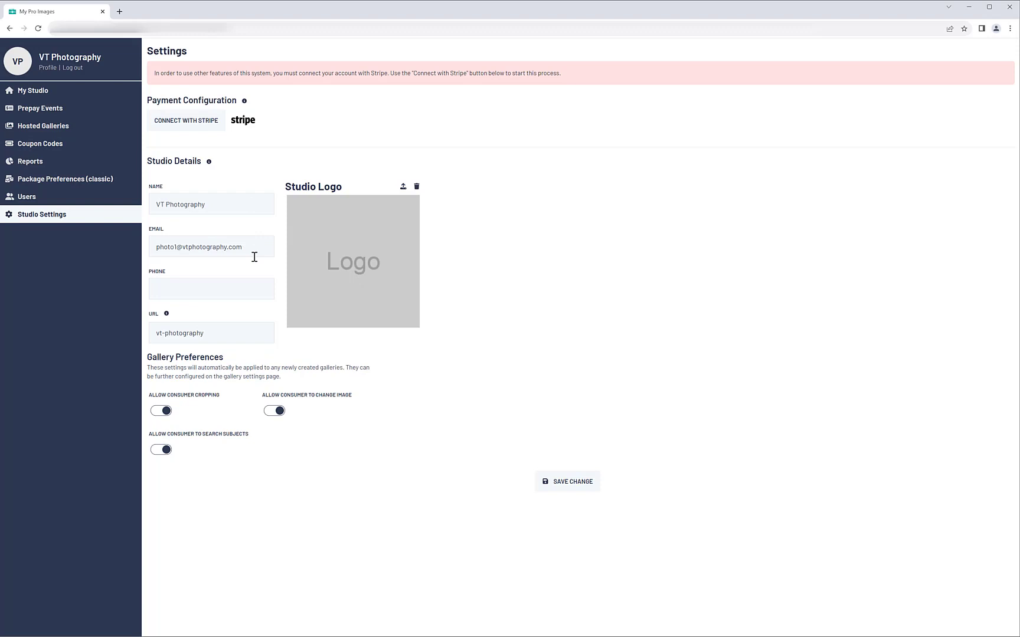
pyautogui.moveTo(240, 293)
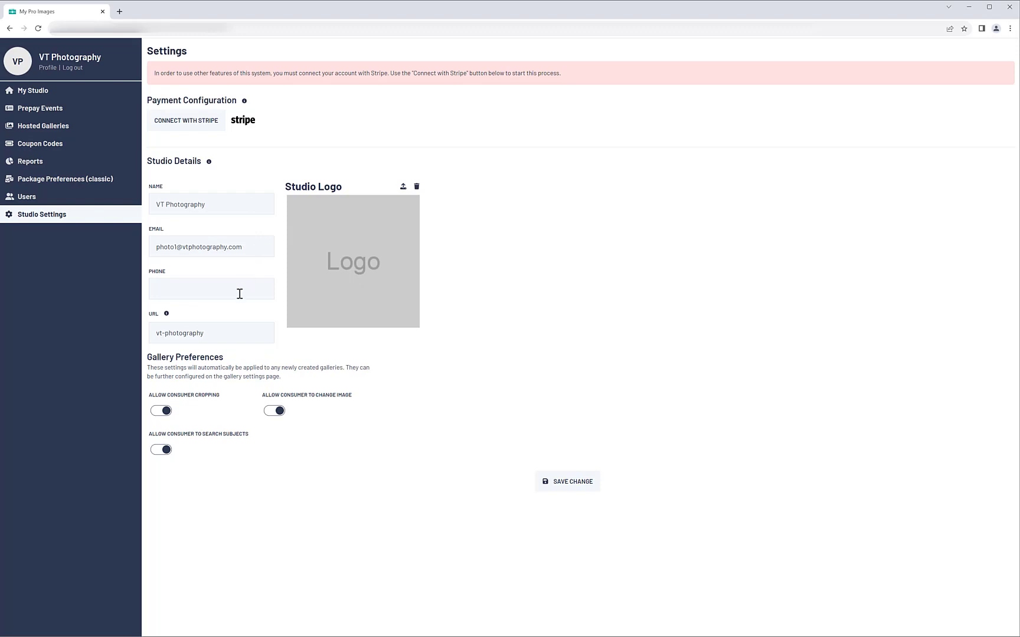
pyautogui.moveTo(246, 276)
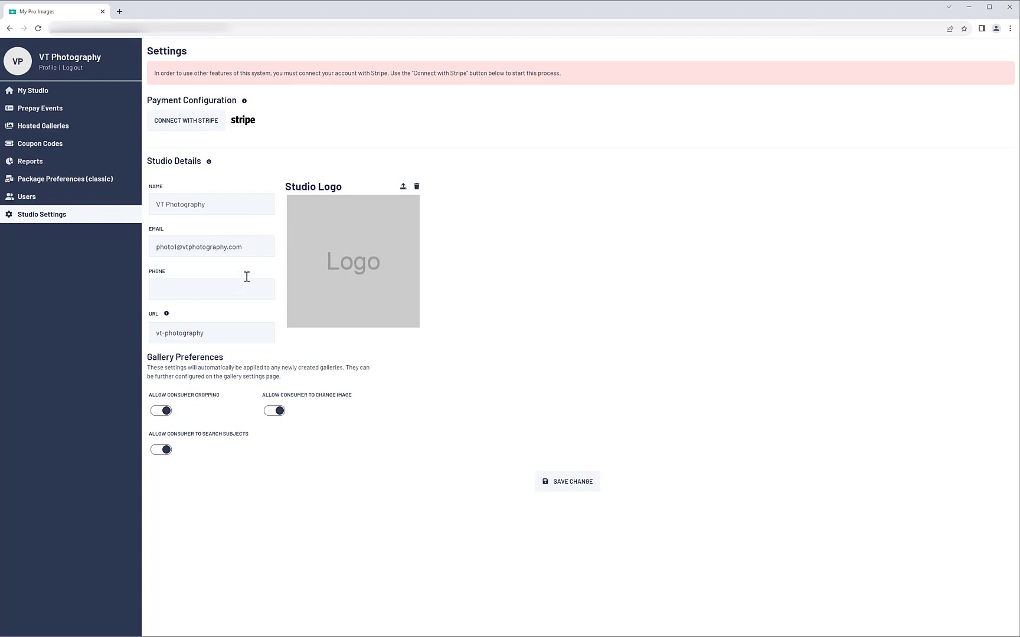
pyautogui.click(244, 101)
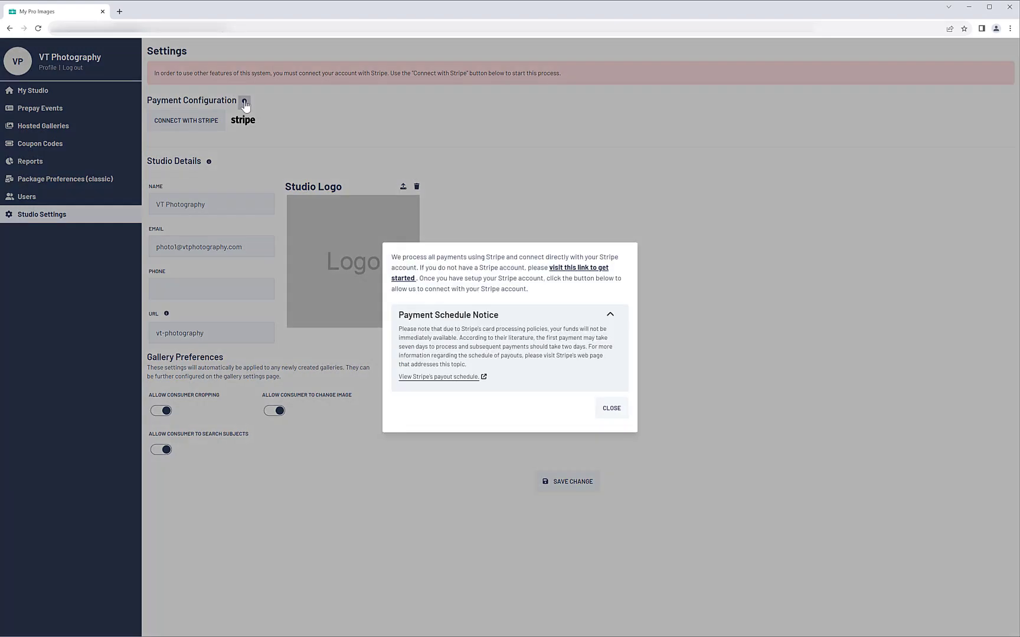
pyautogui.moveTo(579, 272)
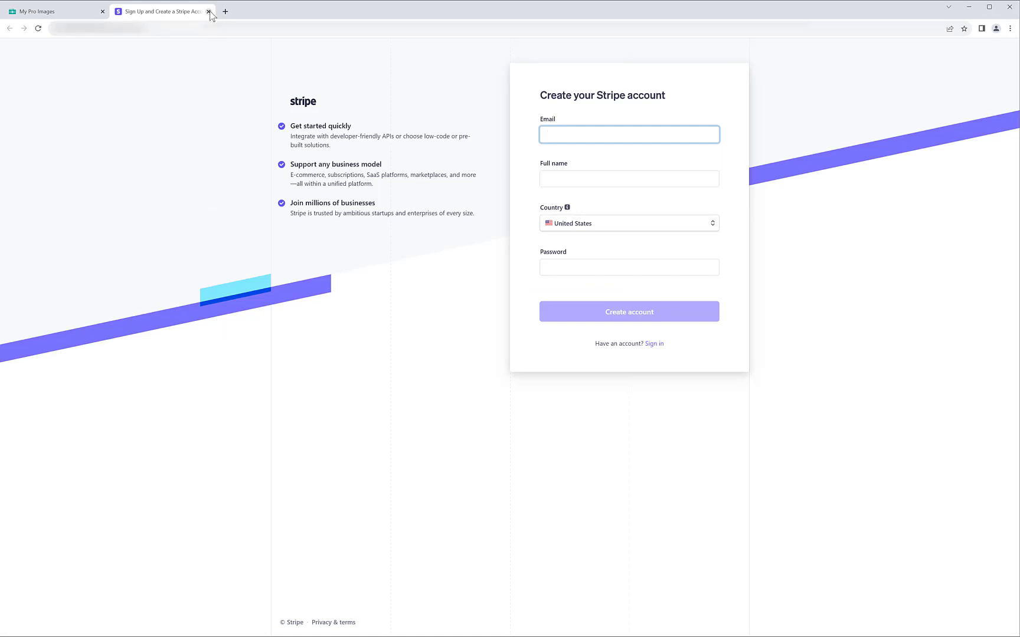
pyautogui.click(209, 11)
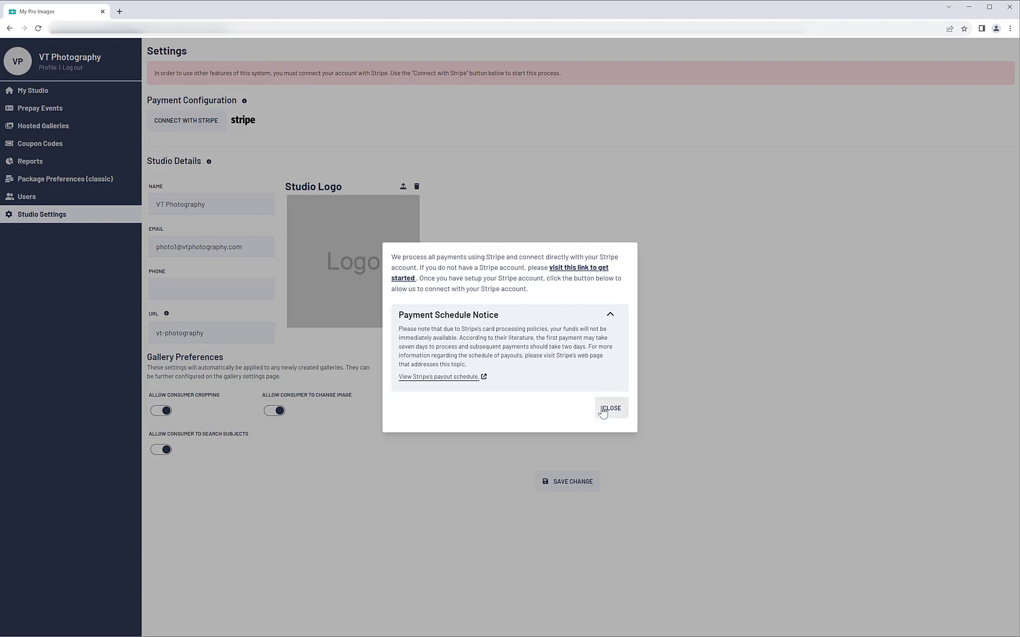
pyautogui.click(610, 409)
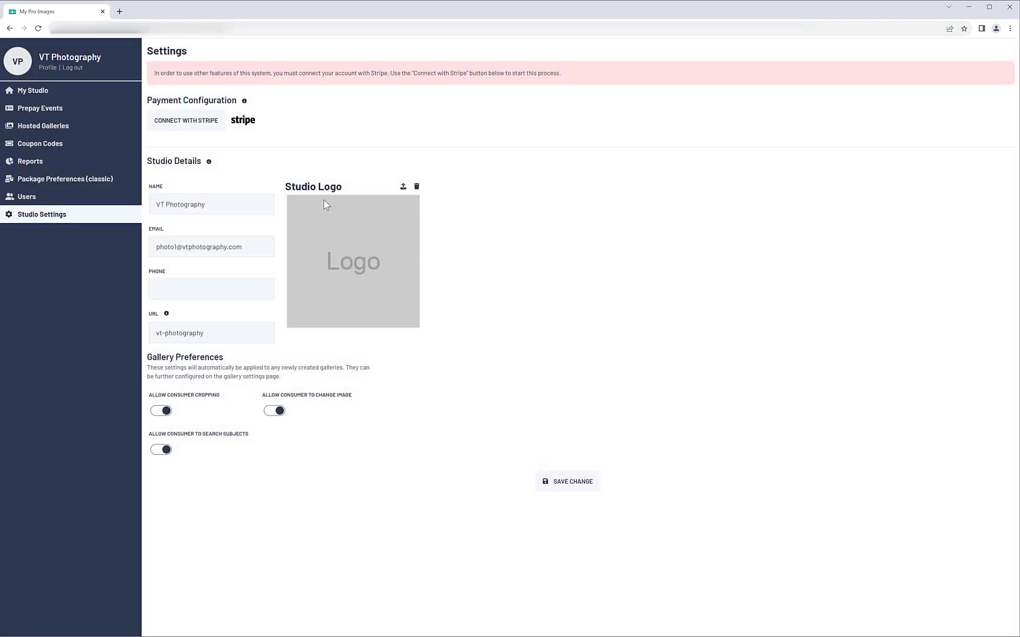
# Save the Studio Settings changes with Stripe showing as connected.
pyautogui.click(185, 121)
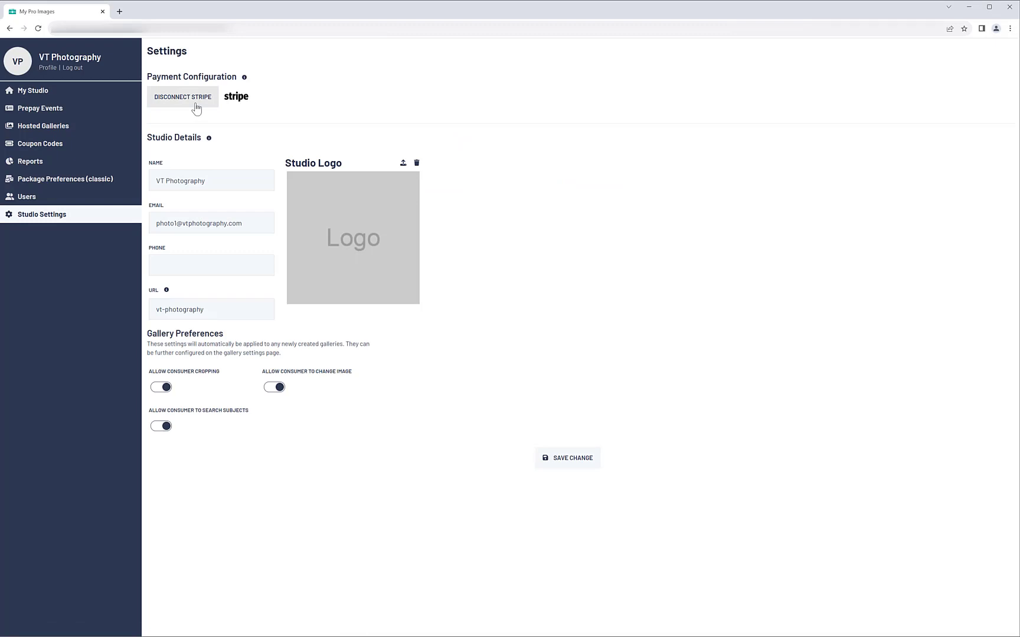
pyautogui.moveTo(254, 136)
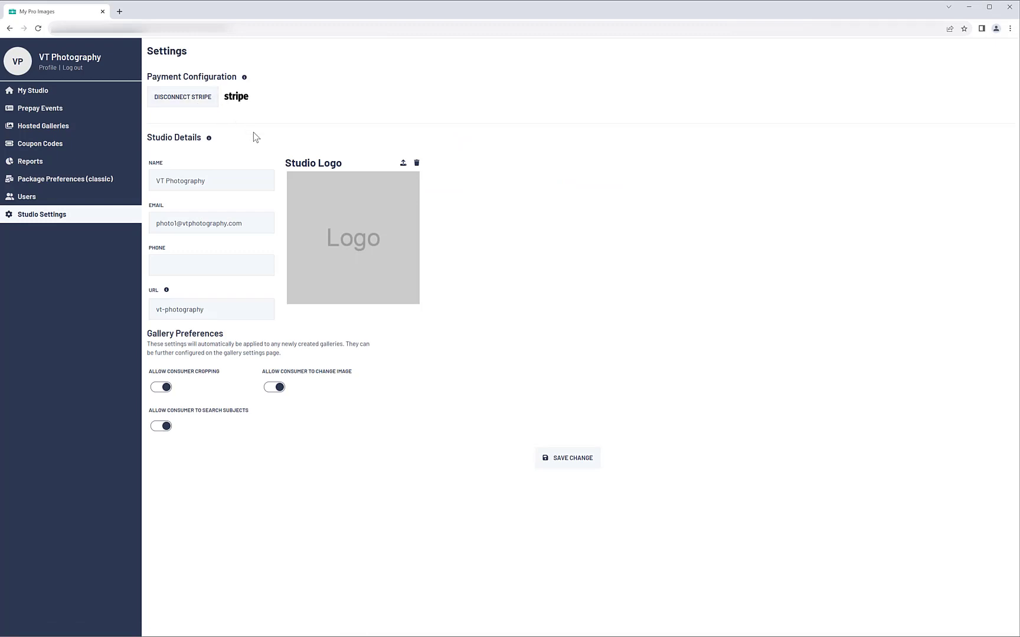
pyautogui.moveTo(307, 324)
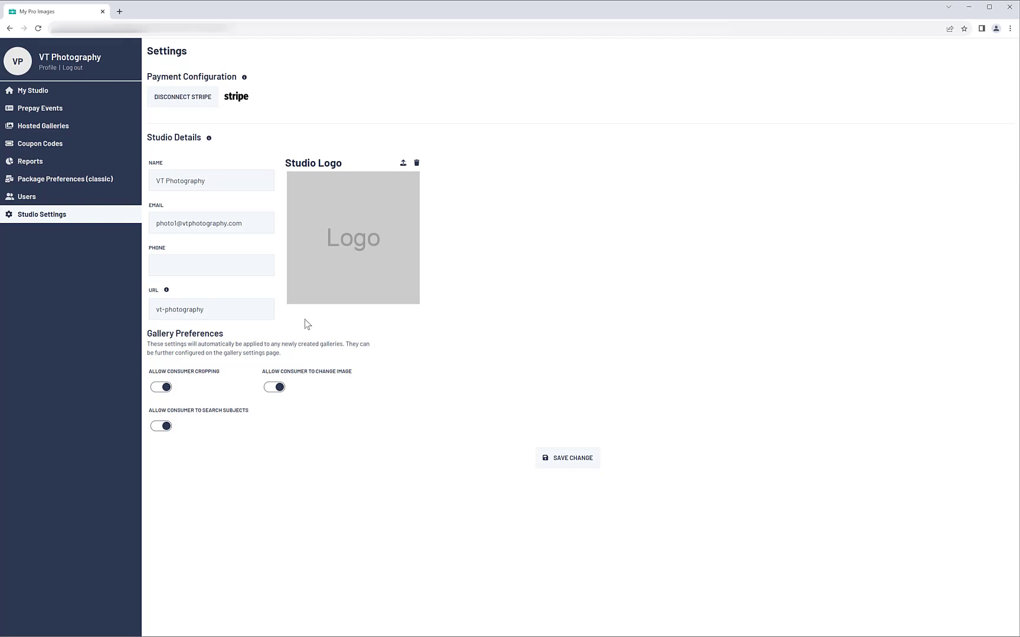
pyautogui.moveTo(526, 450)
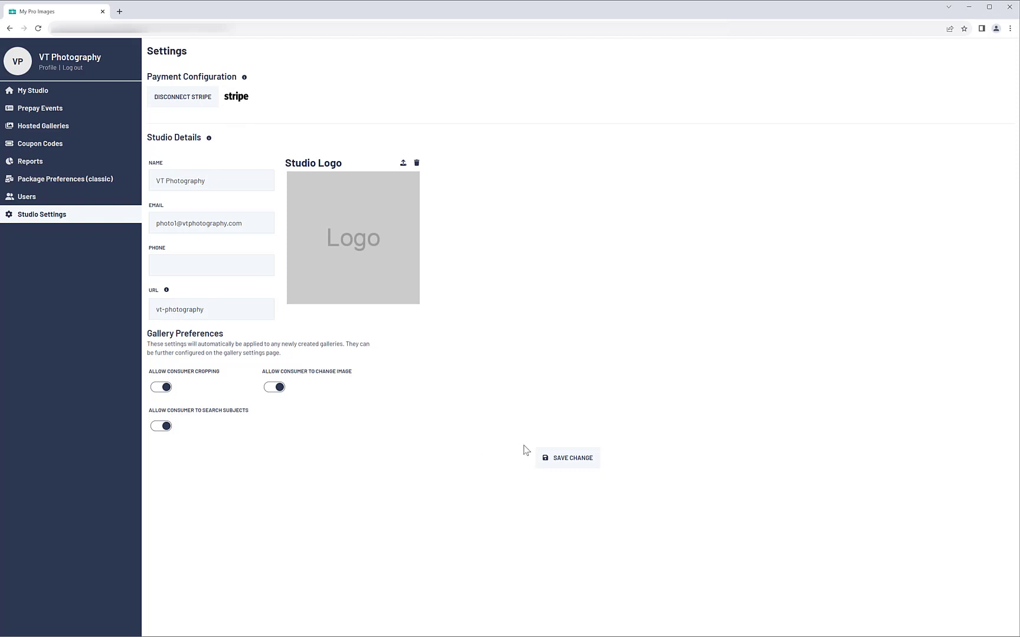
pyautogui.moveTo(573, 458)
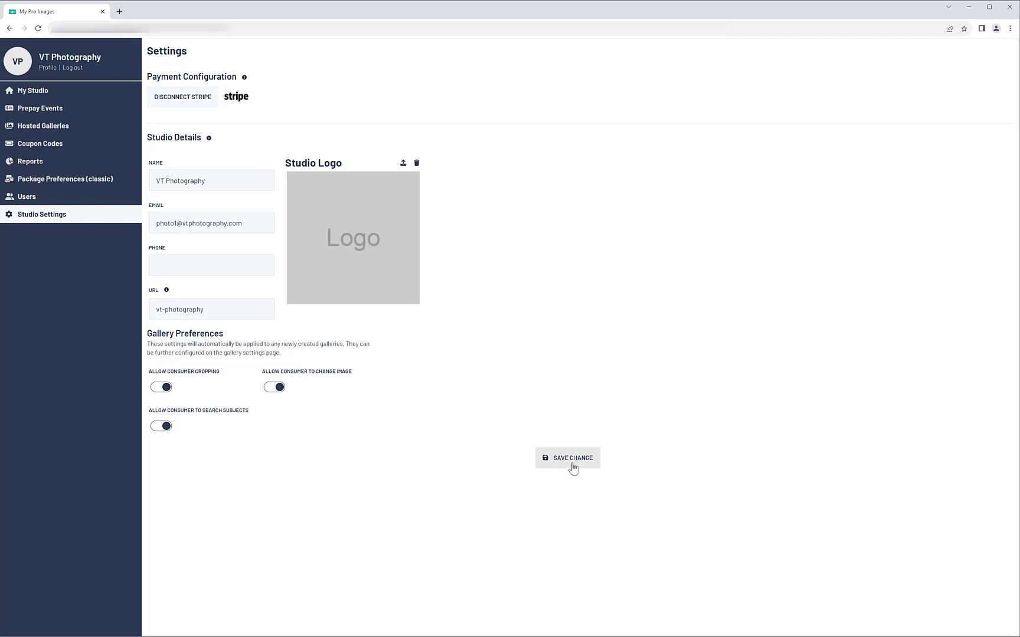
pyautogui.moveTo(58, 113)
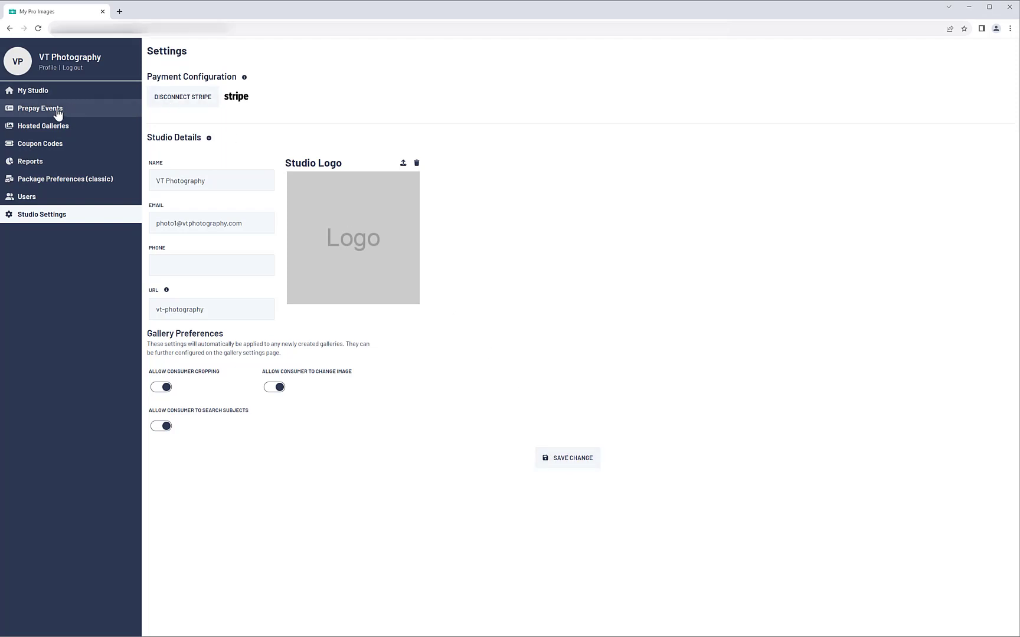
# Open the First Time Set UP event from the Prepay Events list.
pyautogui.click(39, 108)
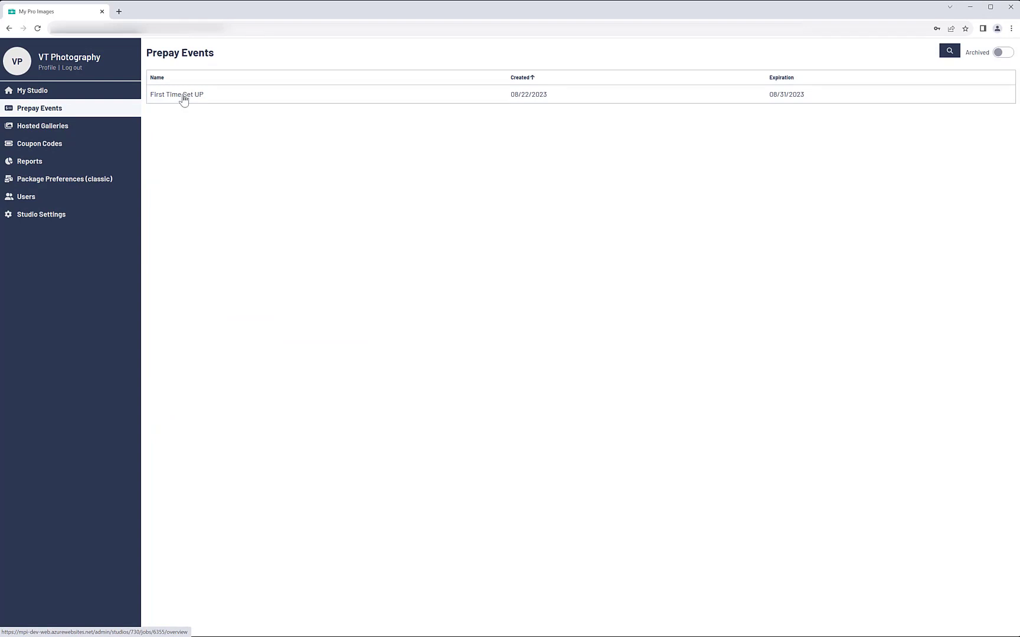
pyautogui.click(176, 94)
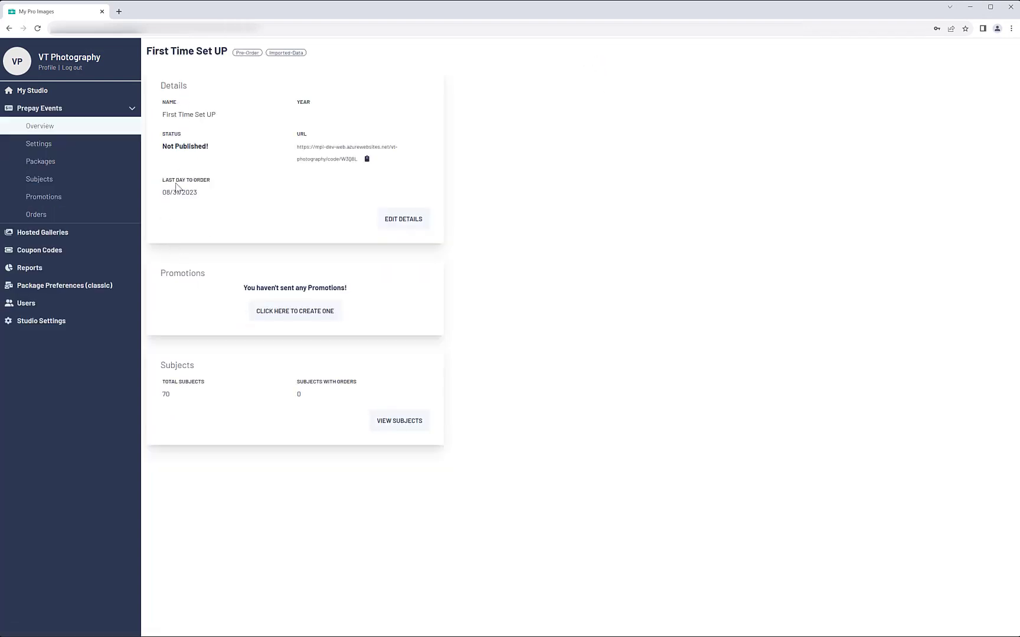
pyautogui.moveTo(209, 164)
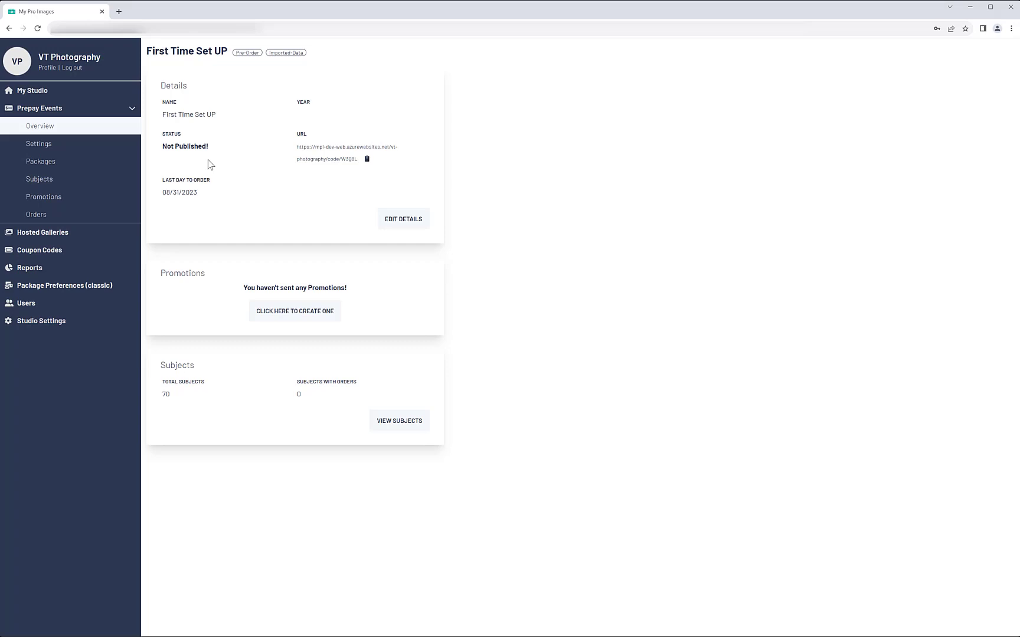
pyautogui.moveTo(91, 148)
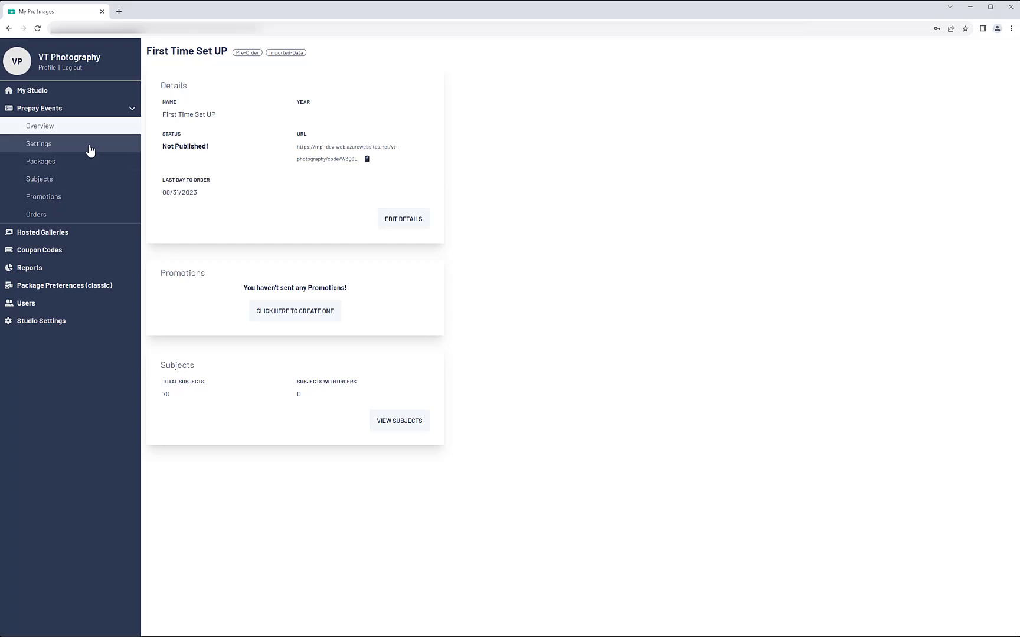
# View First Time Set UP's Pre-Order Settings tab, then open its Quick Start A and B packages.
pyautogui.click(39, 144)
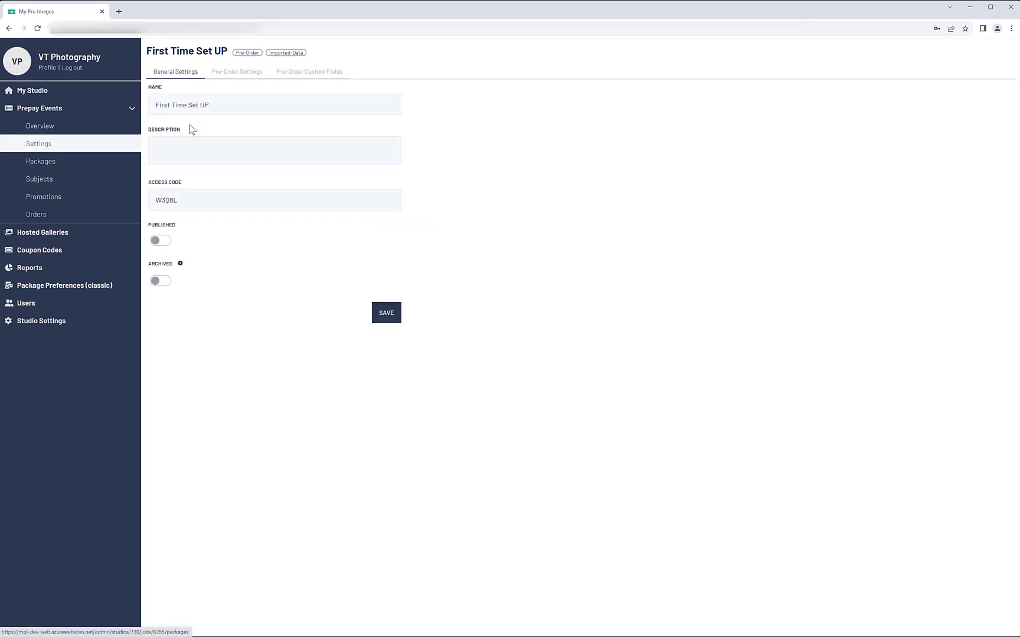
pyautogui.click(237, 72)
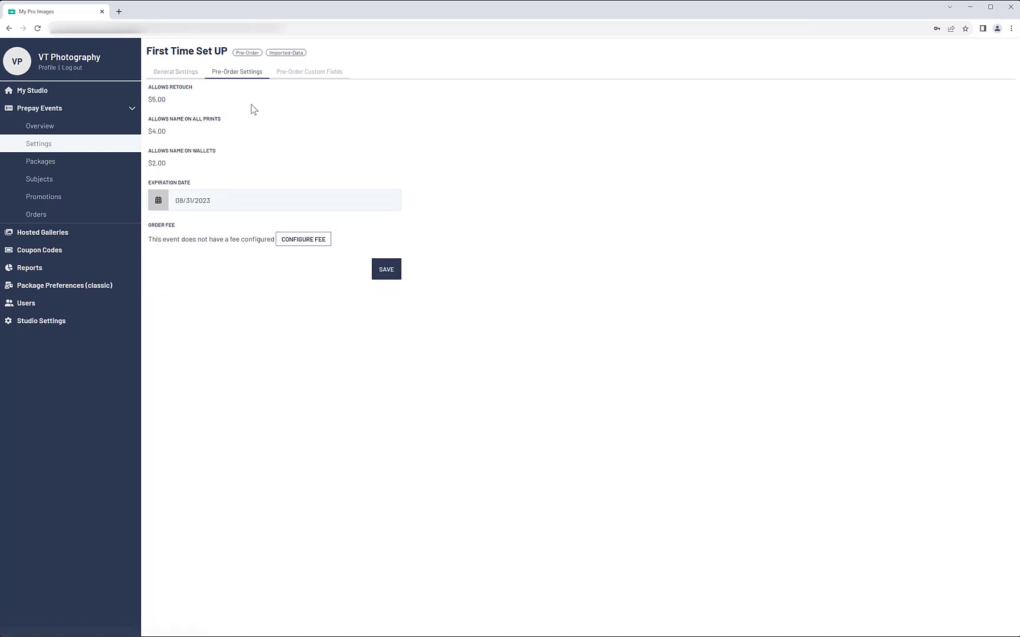
pyautogui.moveTo(259, 149)
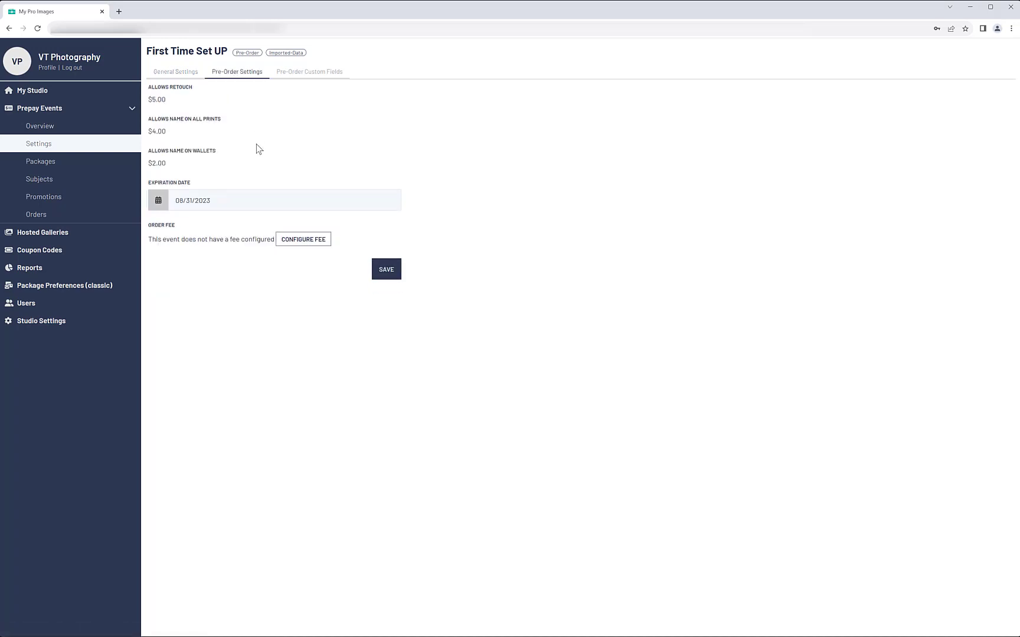
pyautogui.moveTo(241, 193)
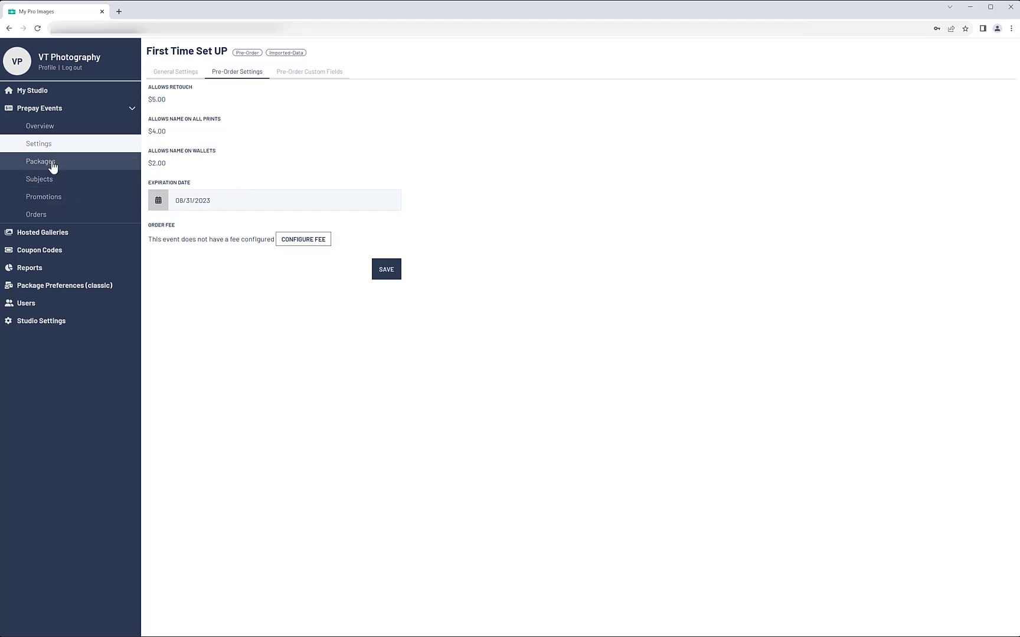
pyautogui.click(40, 161)
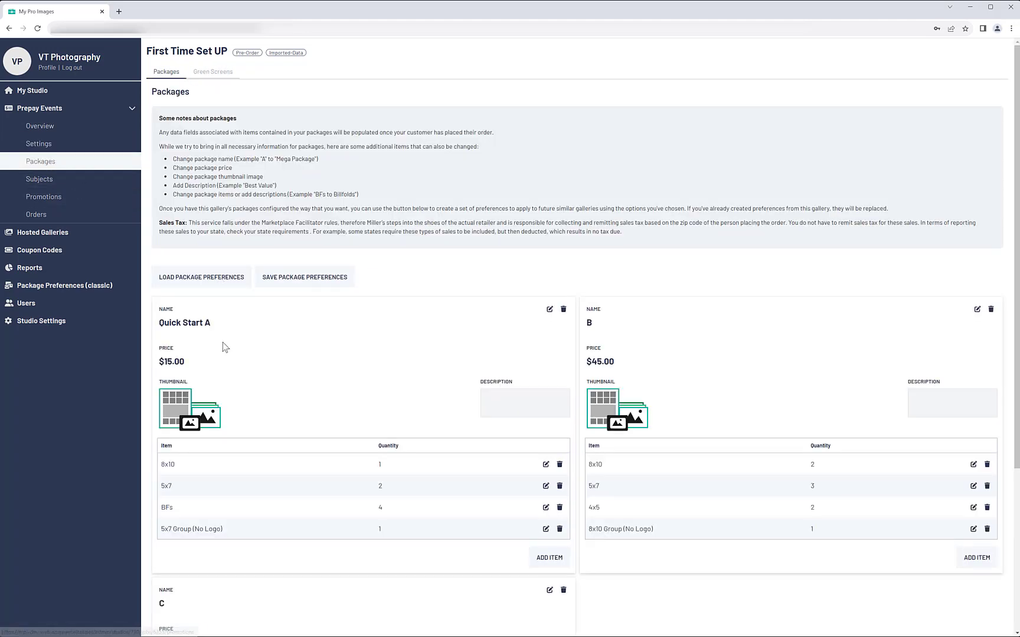
pyautogui.moveTo(110, 182)
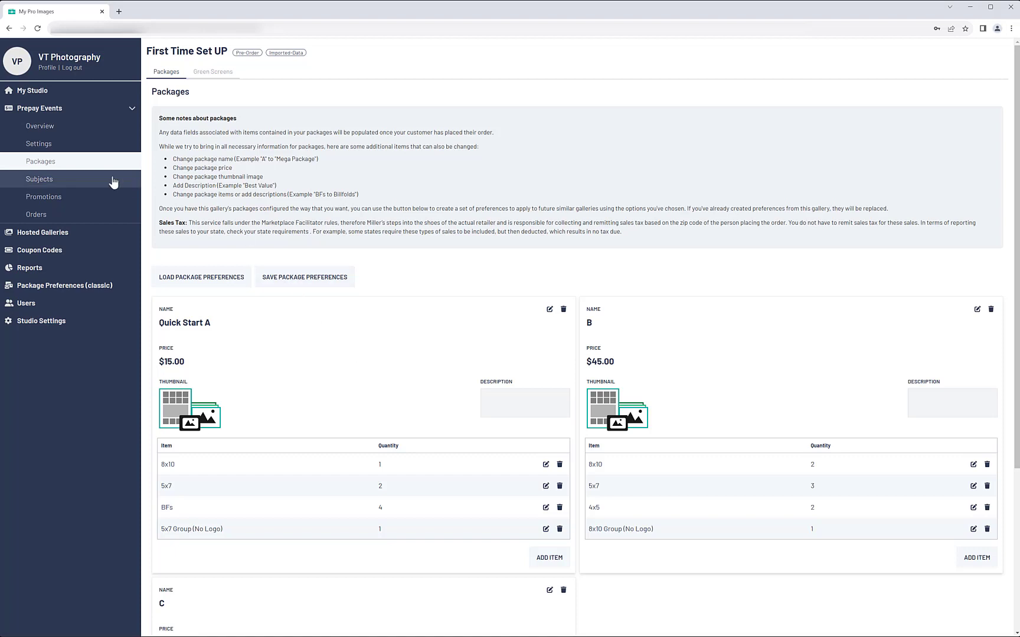
# Publish the First Time Set UP event and view its overview with Published status and share URL.
pyautogui.click(38, 144)
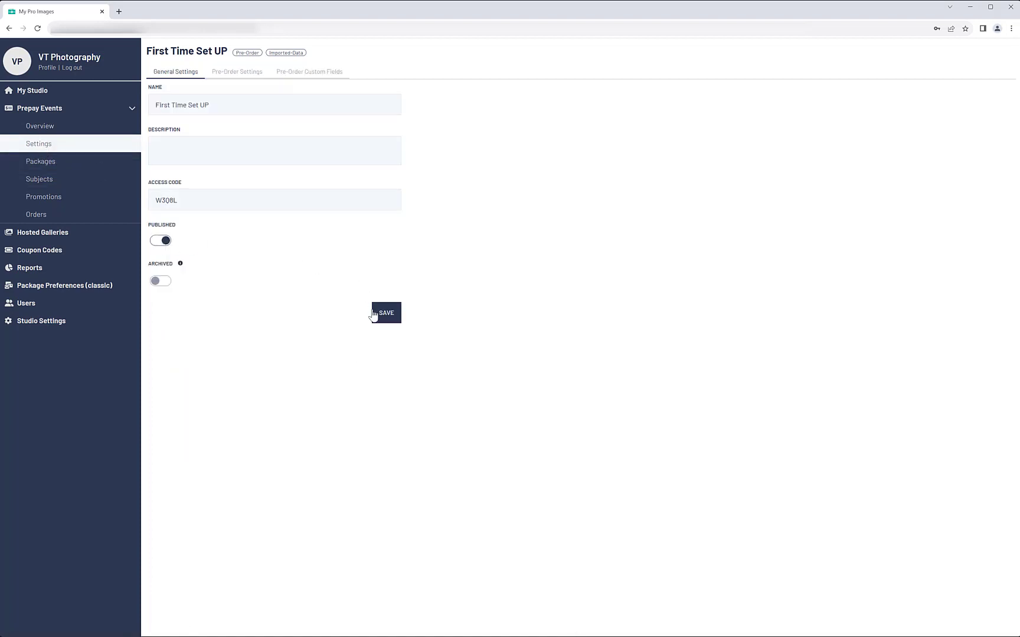
pyautogui.click(386, 313)
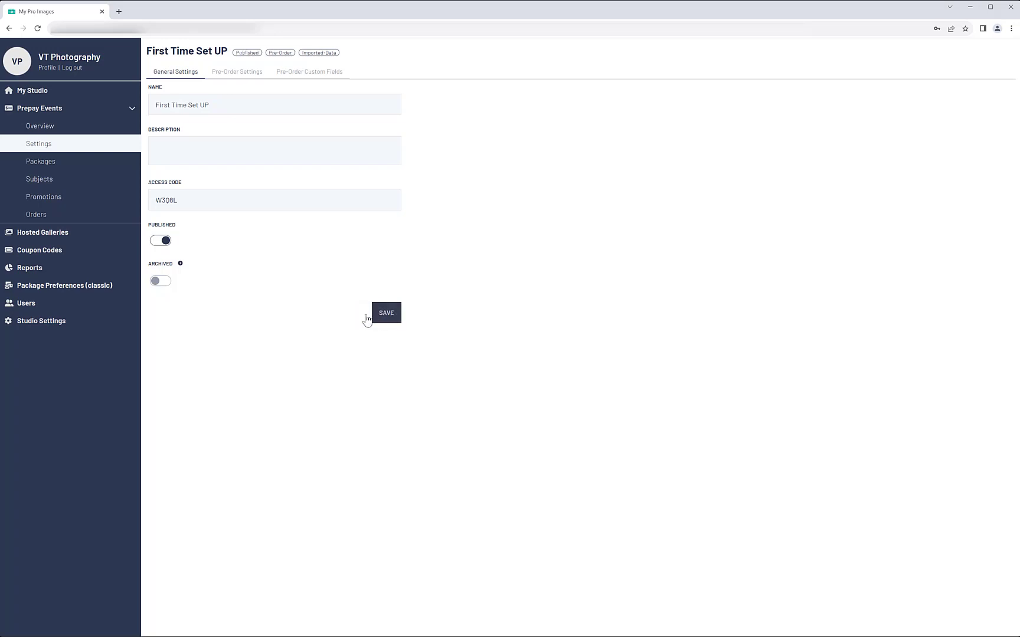
pyautogui.moveTo(251, 216)
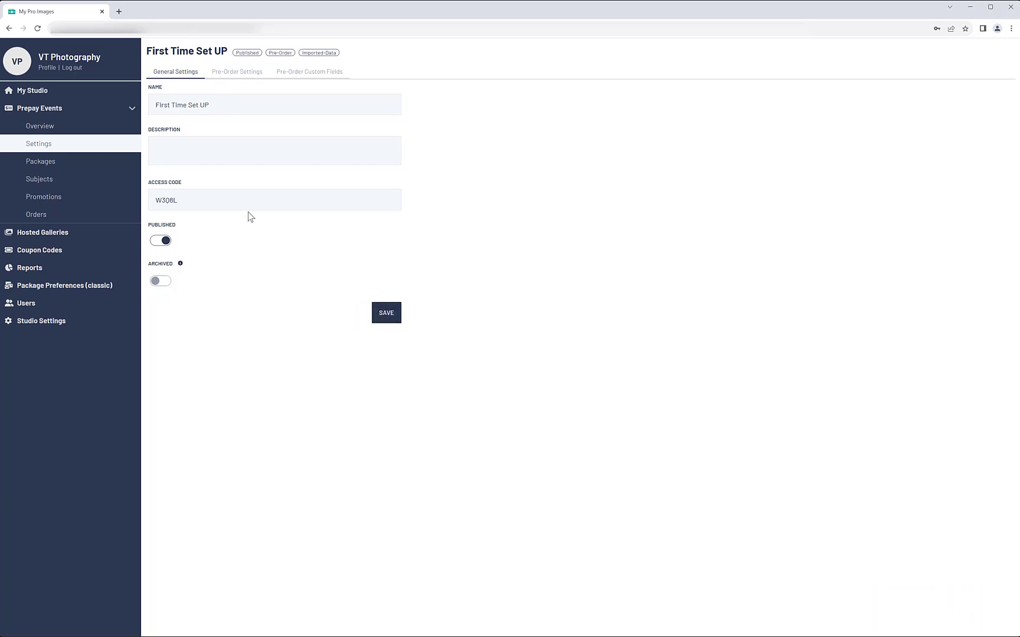
pyautogui.click(39, 126)
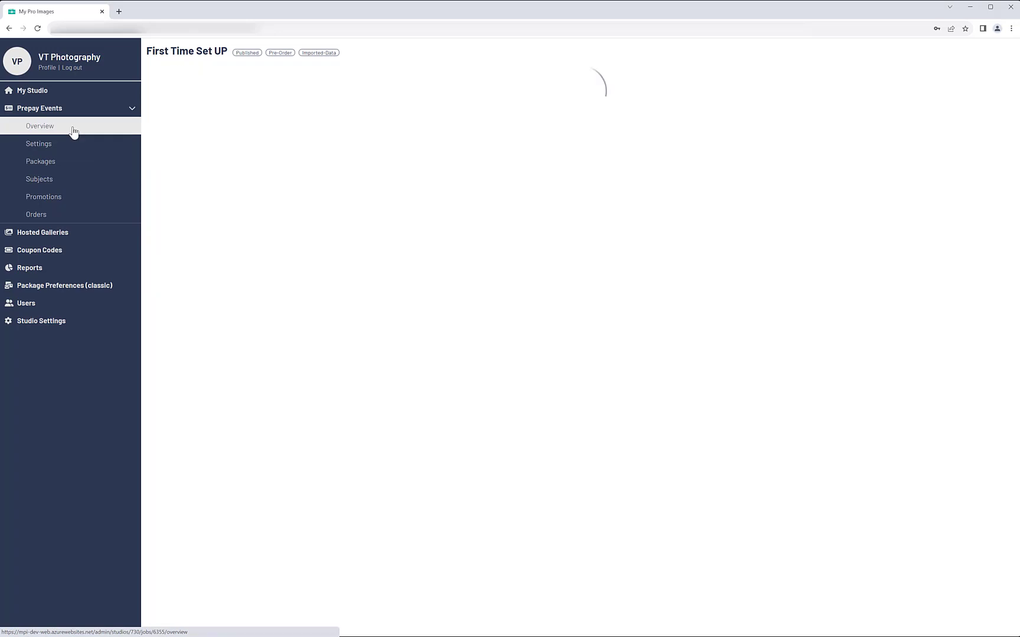
pyautogui.click(39, 126)
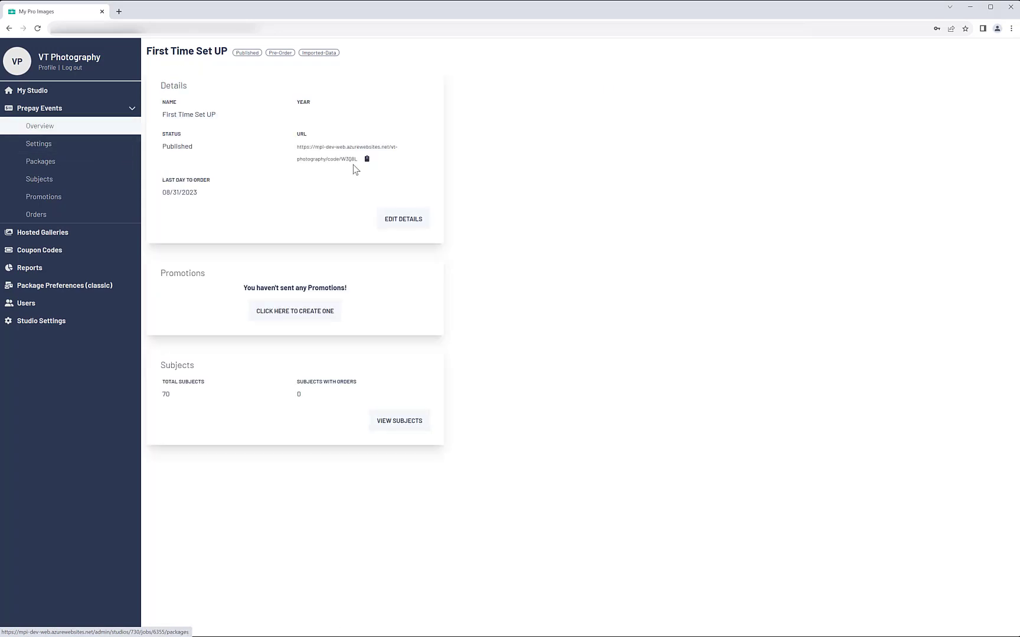
pyautogui.moveTo(367, 159)
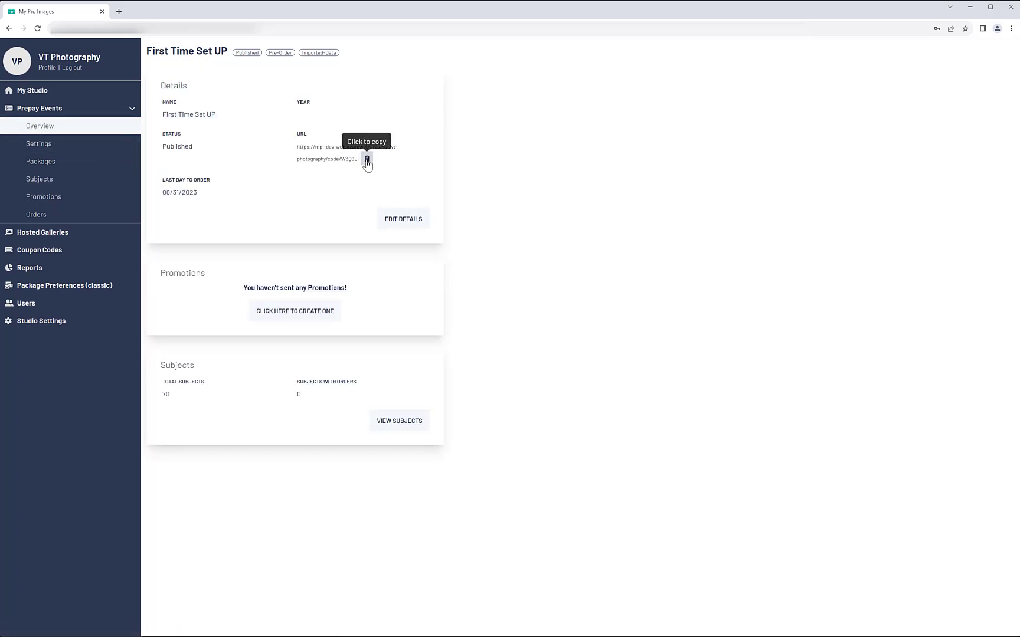
pyautogui.moveTo(278, 164)
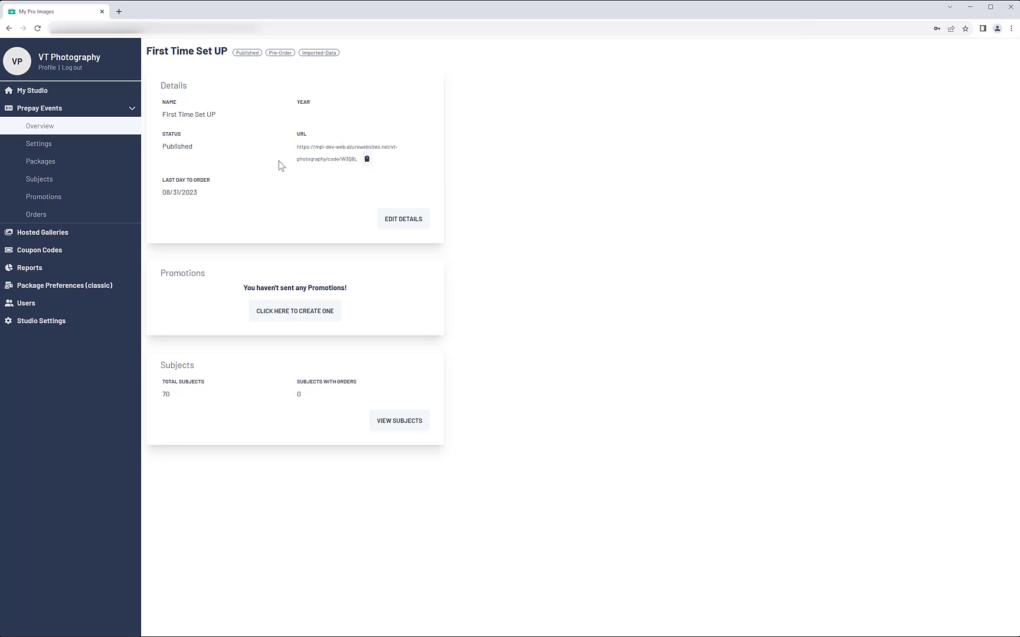
# Open the First Time Set UP event's Promotions page, which has no promotions yet.
pyautogui.click(43, 196)
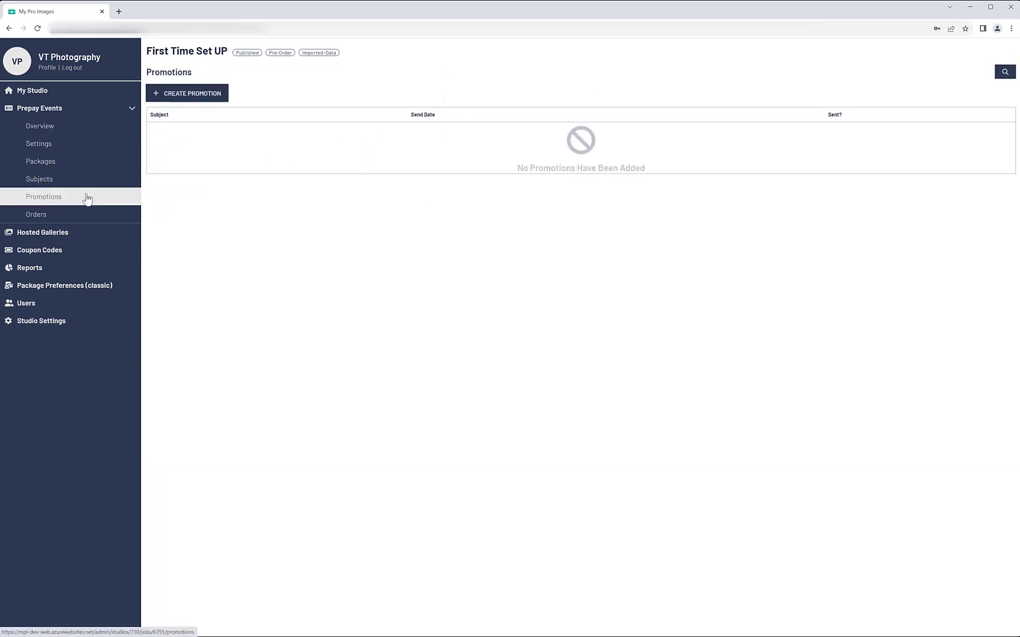
pyautogui.moveTo(291, 224)
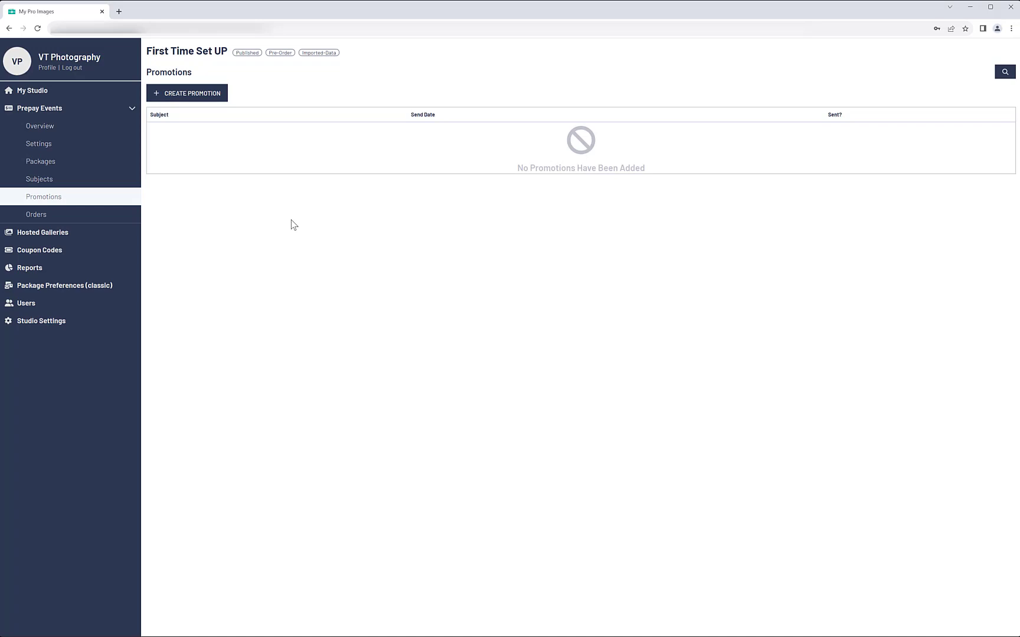
pyautogui.moveTo(55, 94)
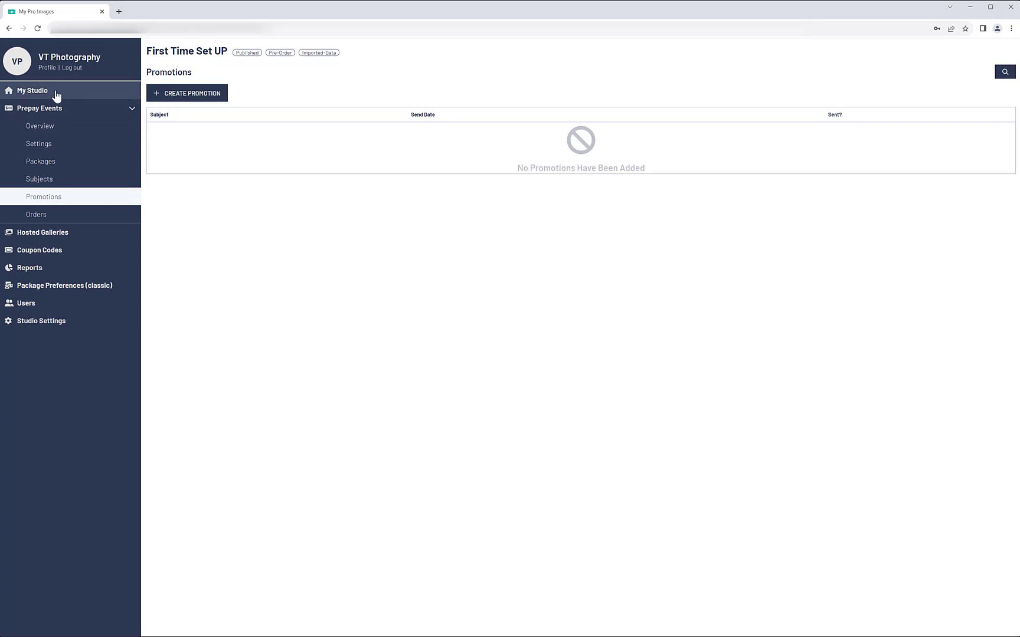